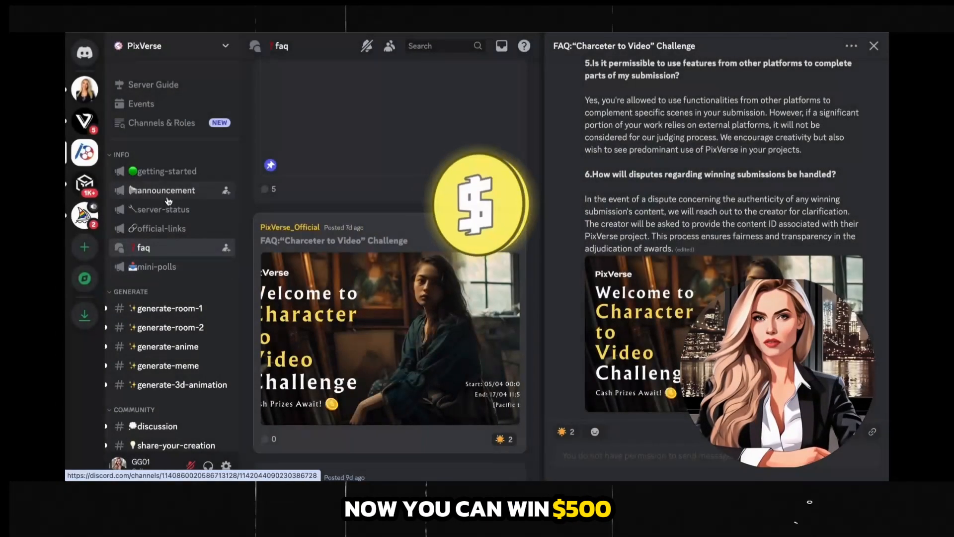
# Open #announcement and scroll through the Character to Video Challenge prizes, rules and dates.
pyautogui.click(163, 190)
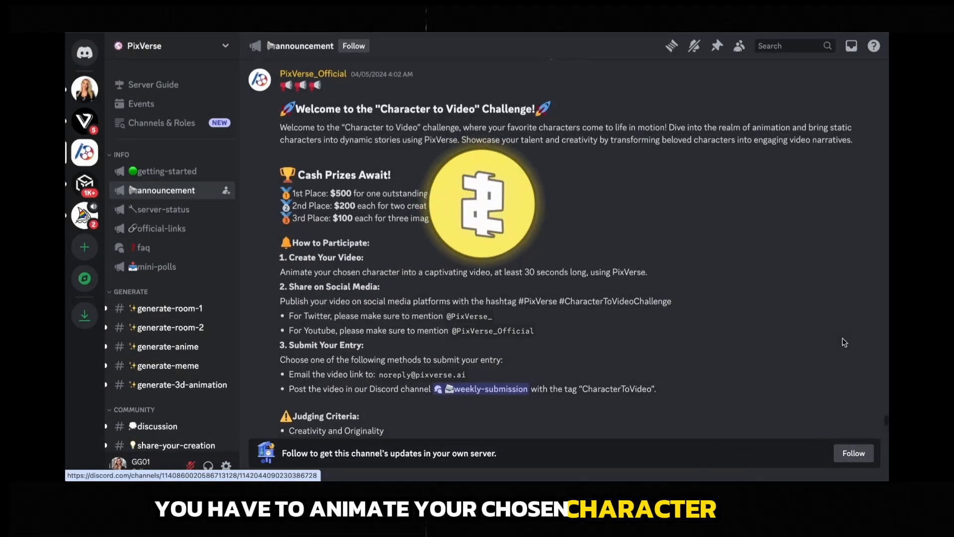
pyautogui.scroll(-3)
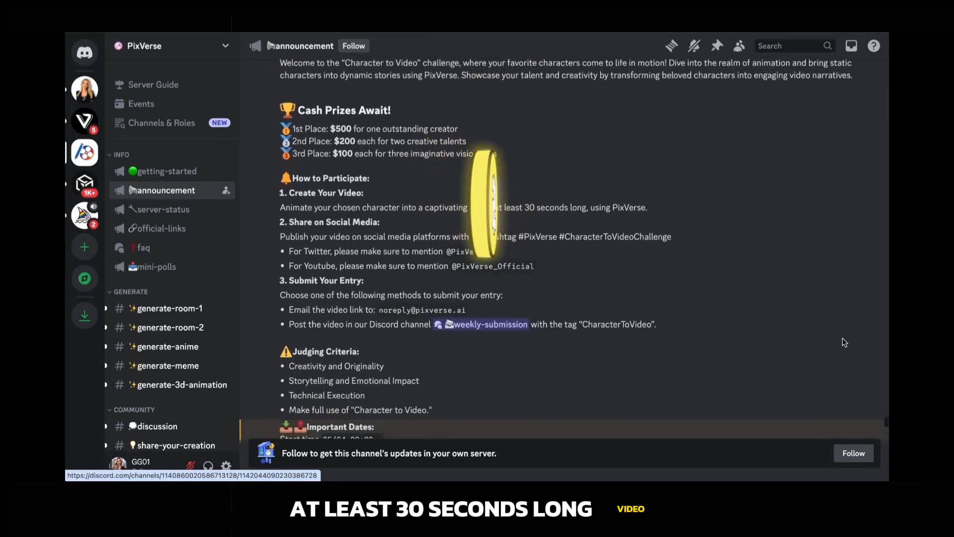
pyautogui.scroll(-3)
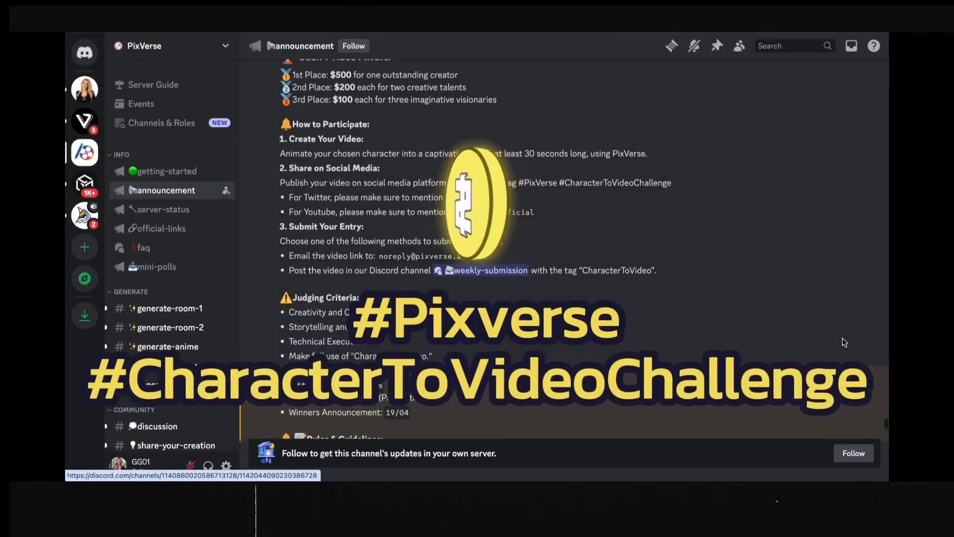
pyautogui.scroll(-3)
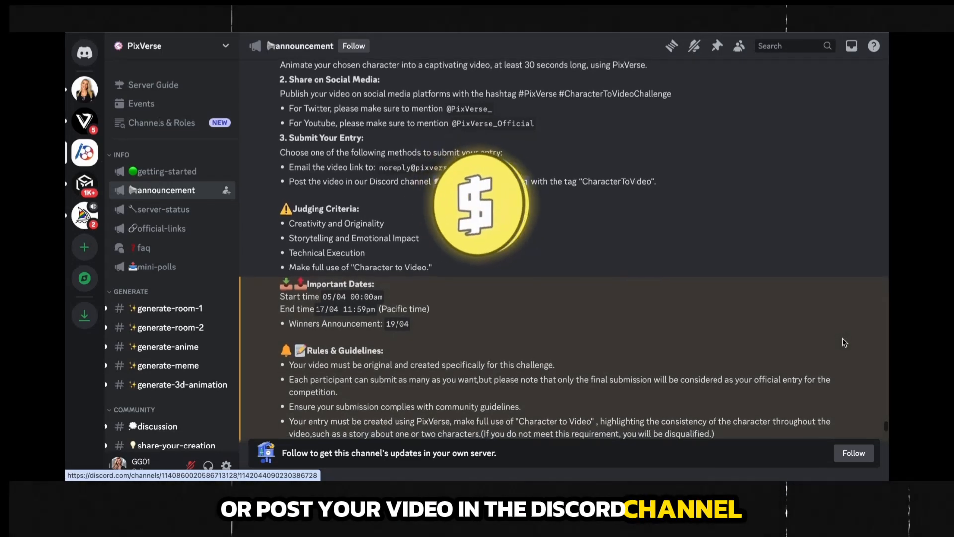
pyautogui.scroll(-3)
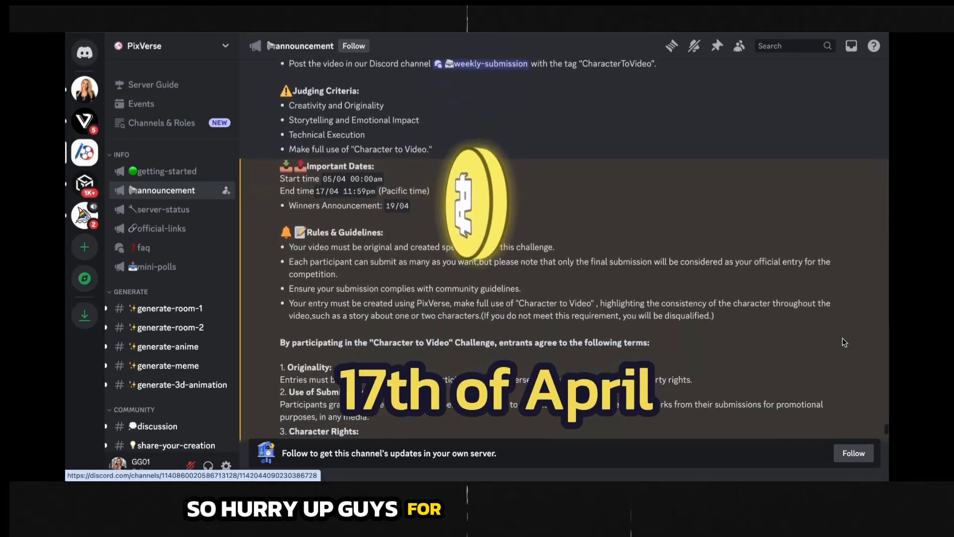
pyautogui.scroll(-3)
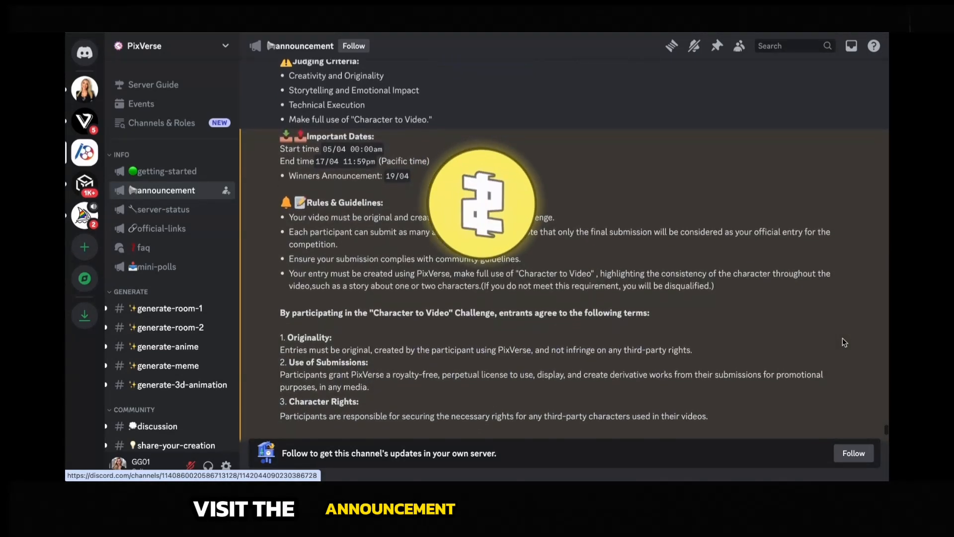
pyautogui.scroll(-3)
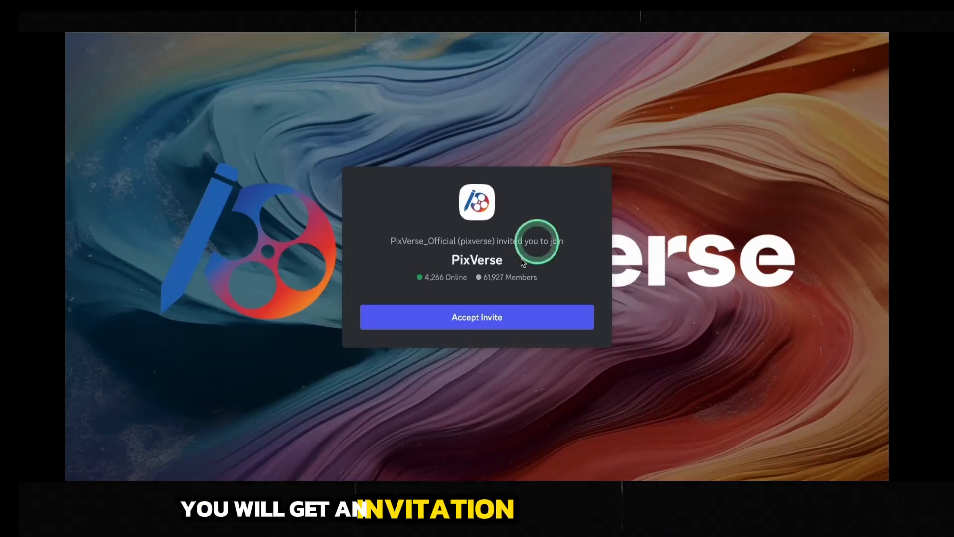
# Accept the invite to join the PixVerse server.
pyautogui.click(476, 317)
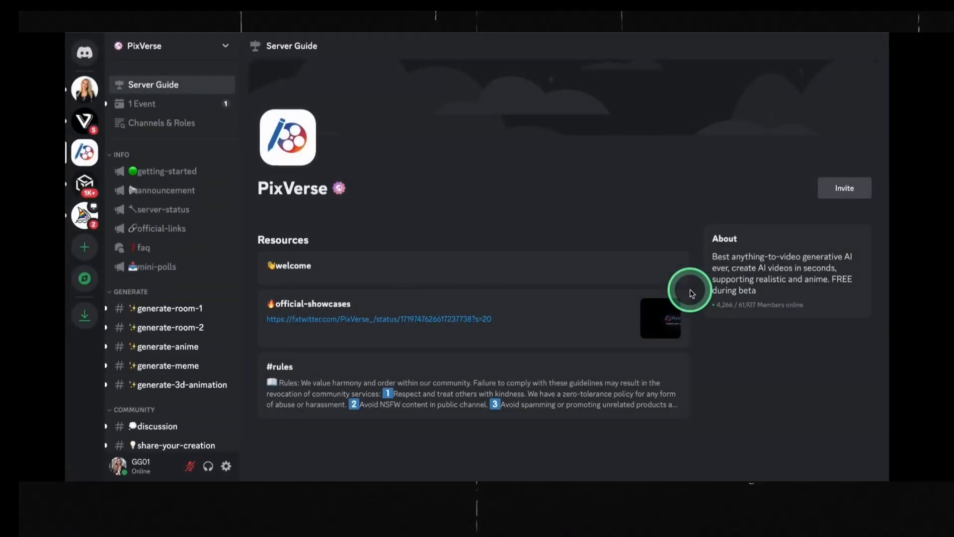
pyautogui.moveTo(446, 251)
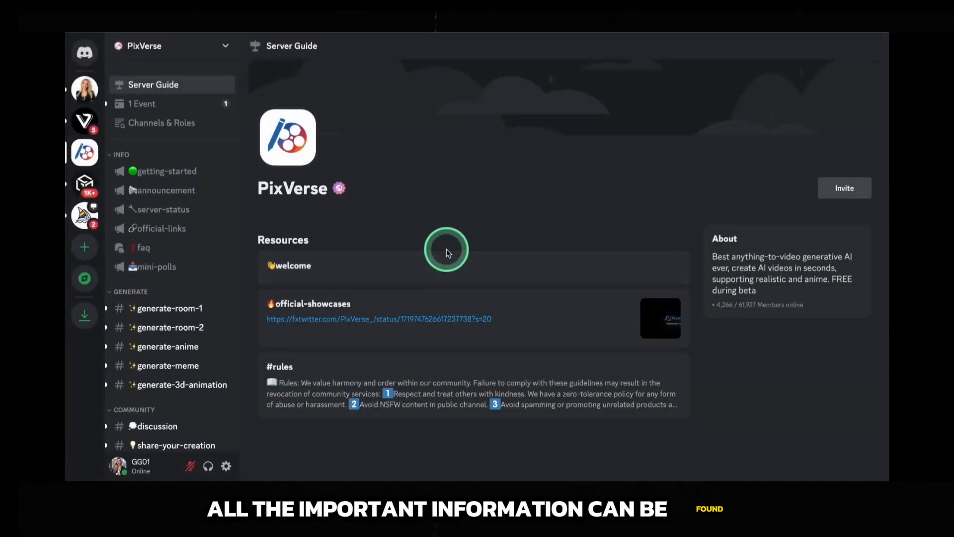
pyautogui.moveTo(165, 171)
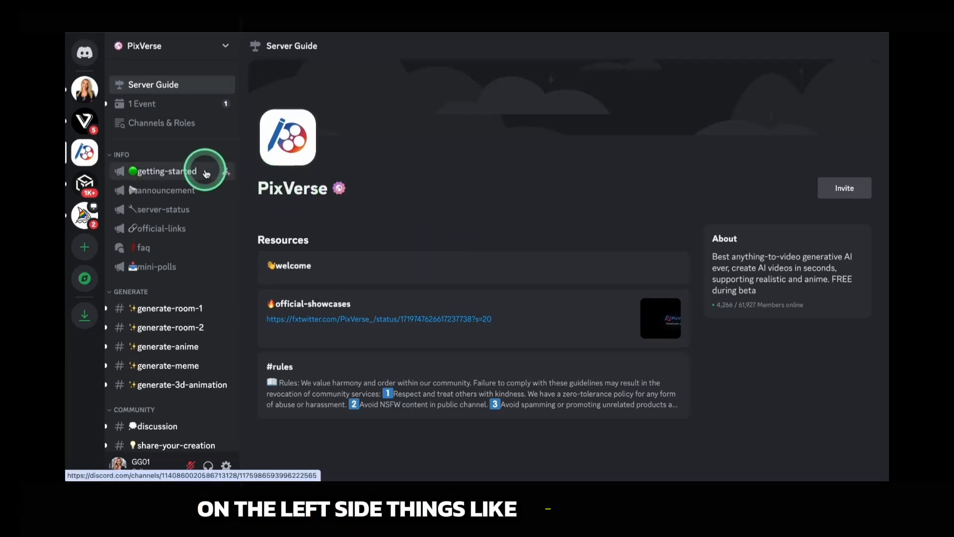
# View #getting-started, then go back to #announcement showing the challenge banner.
pyautogui.click(165, 171)
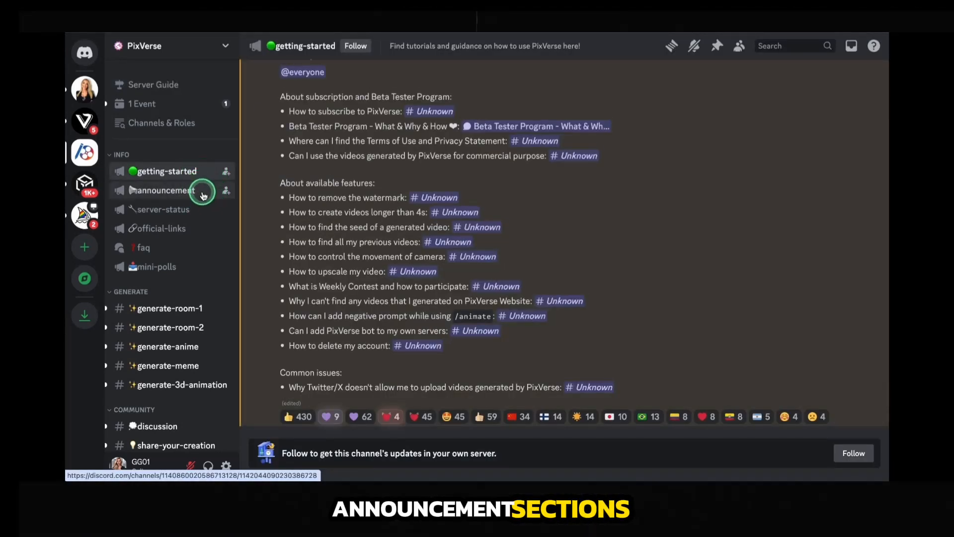
pyautogui.click(165, 190)
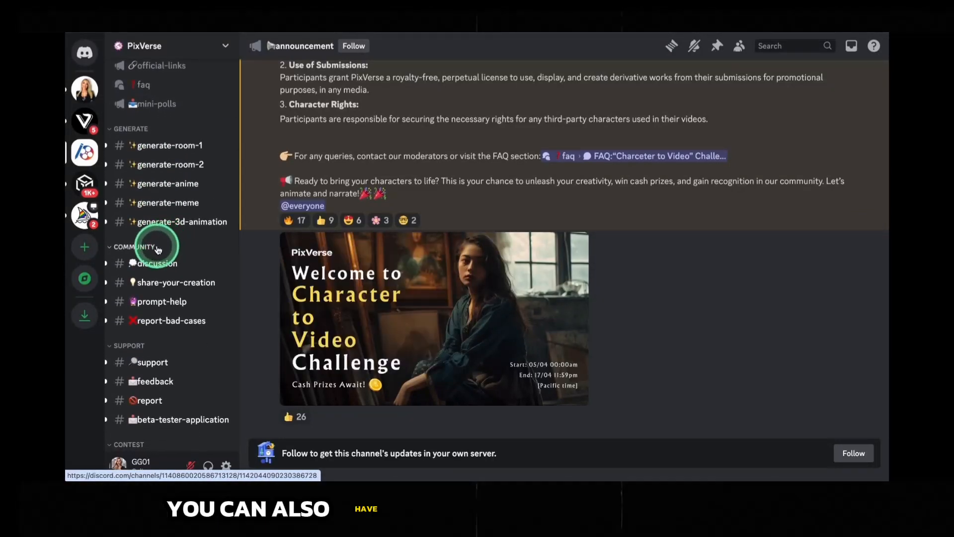
pyautogui.moveTo(139, 346)
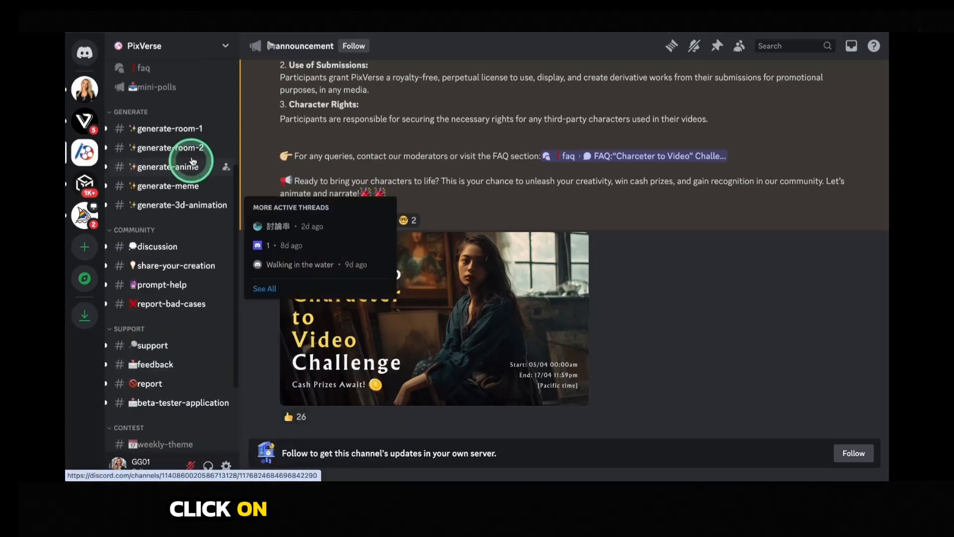
# Open #generate-room-1 and type / to list PixVerse commands like animate, create and settings.
pyautogui.click(168, 128)
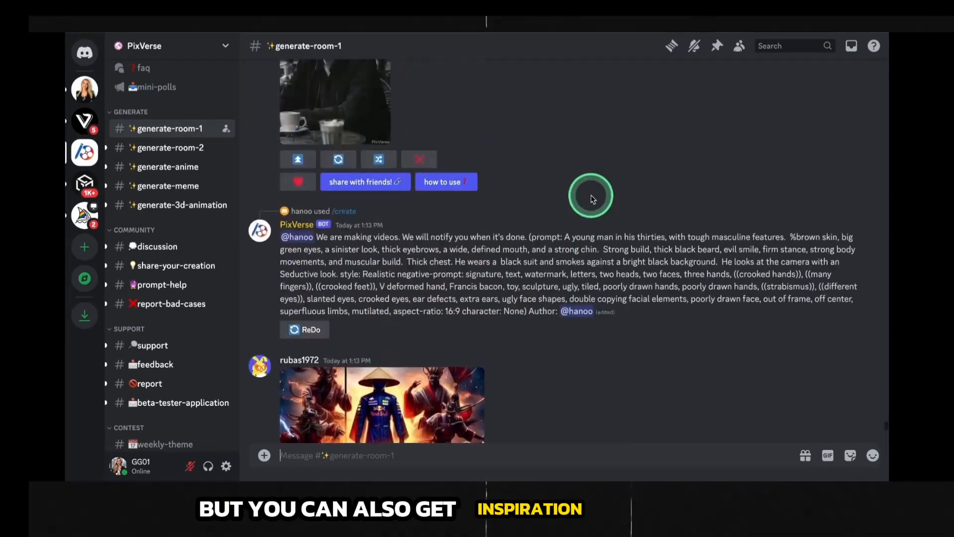
pyautogui.scroll(-3)
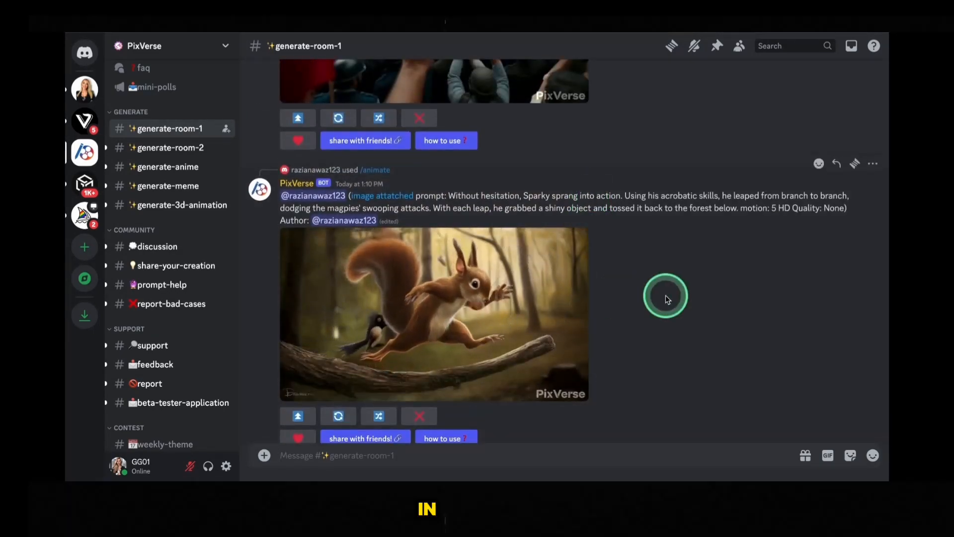
pyautogui.write('/')
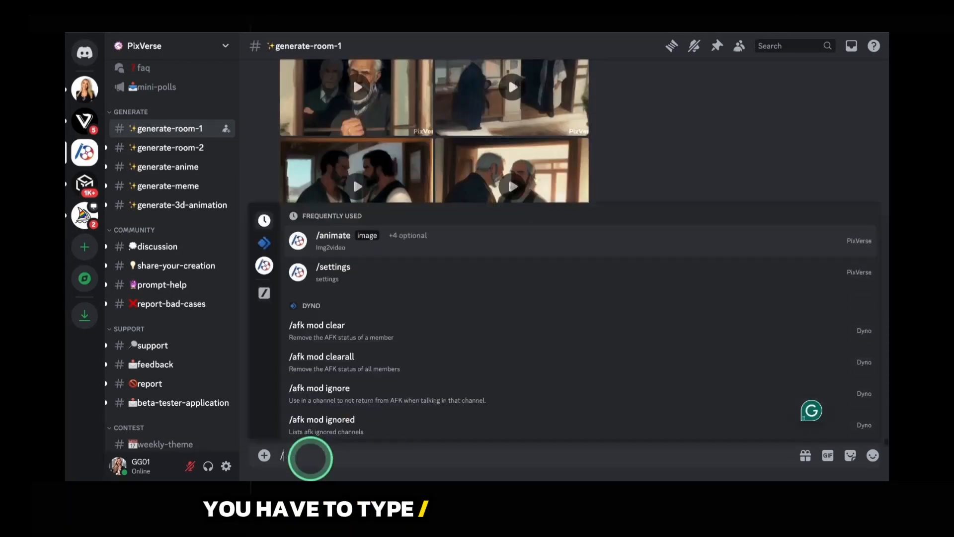
pyautogui.write('/')
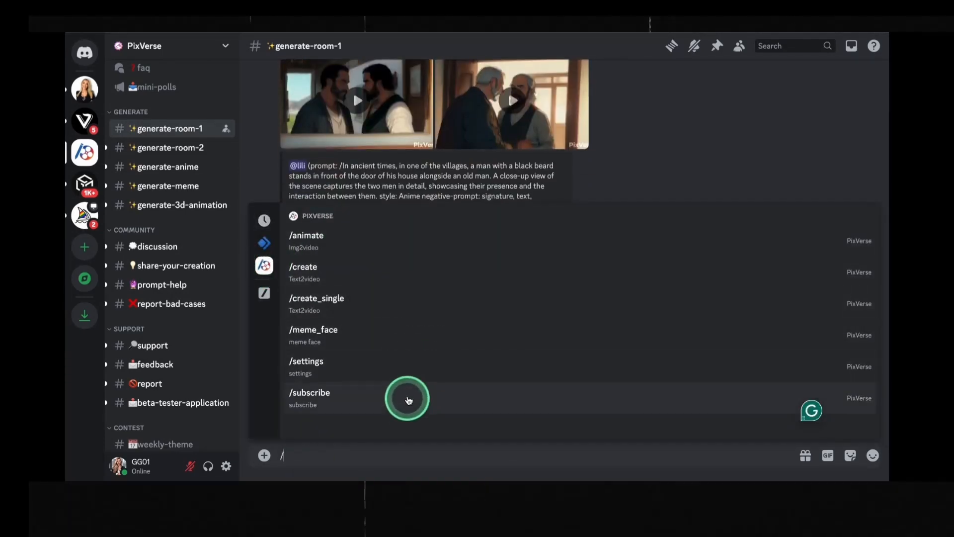
pyautogui.moveTo(411, 338)
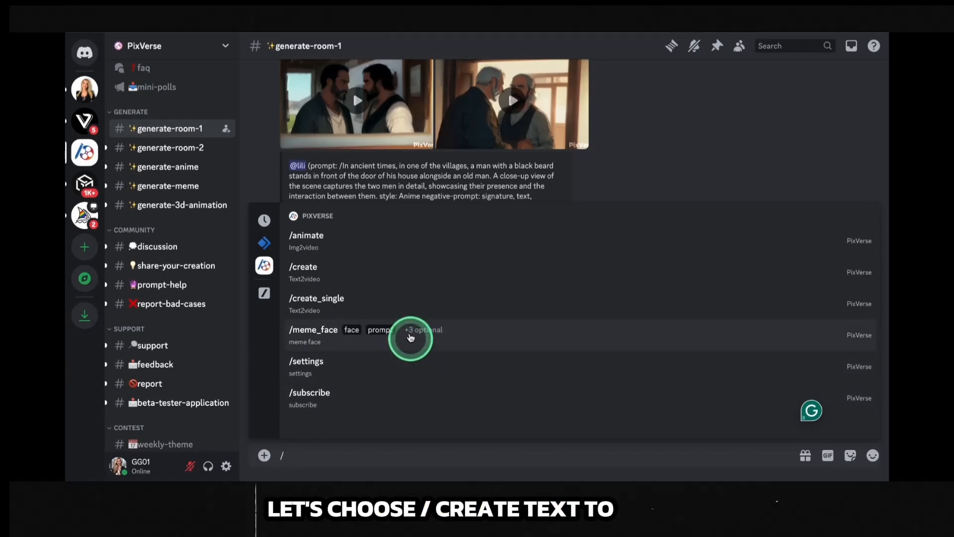
# Submit /create for a tiger cub in the jungle, Anime style, negative prompt, 16:9.
pyautogui.click(302, 267)
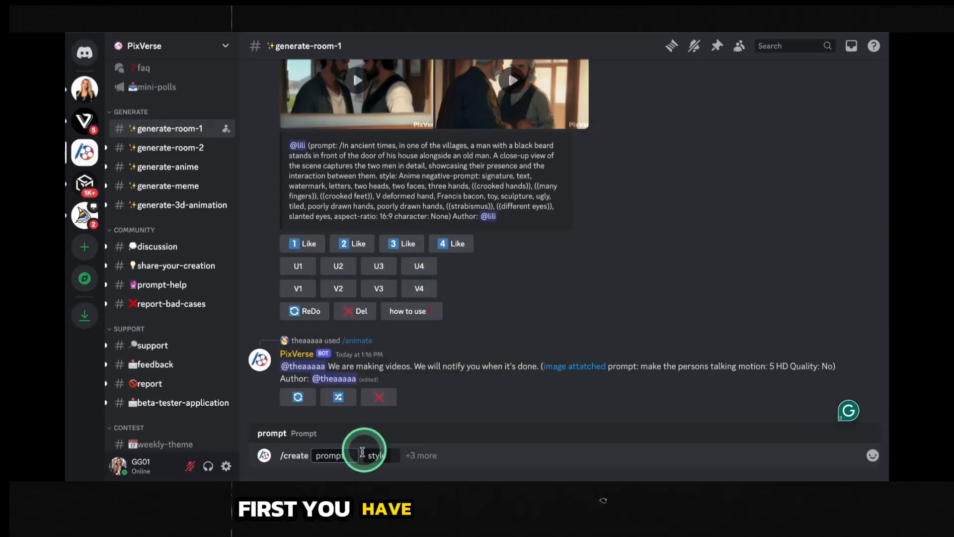
pyautogui.write('a tiger cub is playing in the jungle')
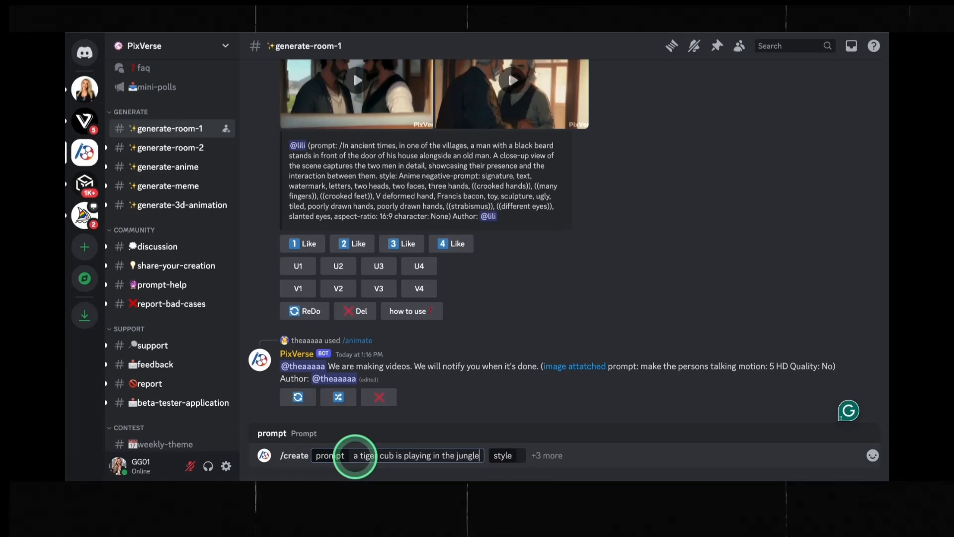
pyautogui.click(501, 455)
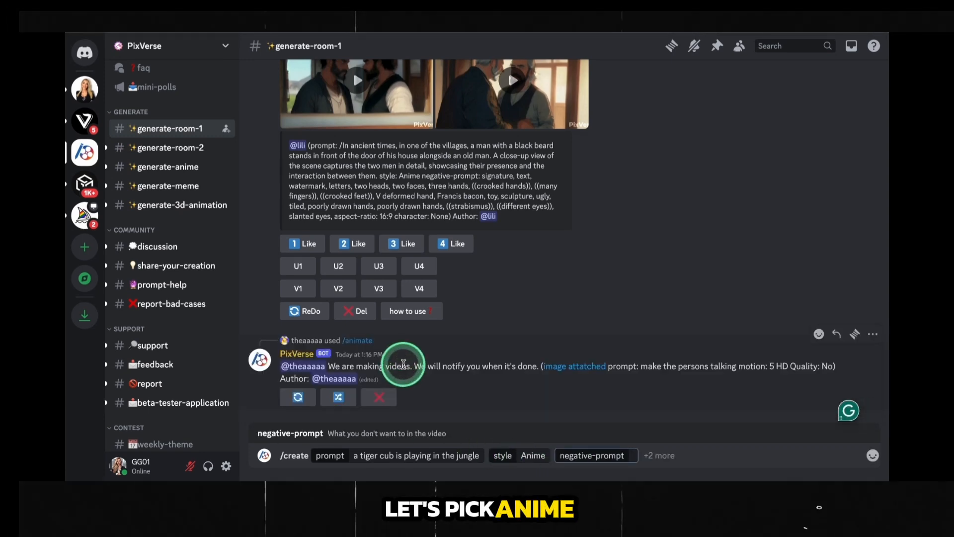
pyautogui.write('more than 4 legs, blurry, morphing')
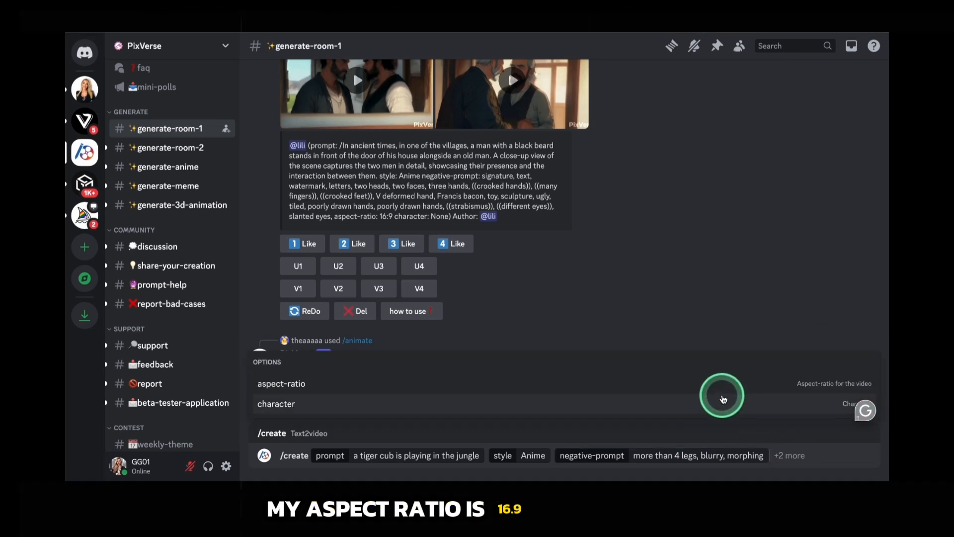
pyautogui.click(281, 383)
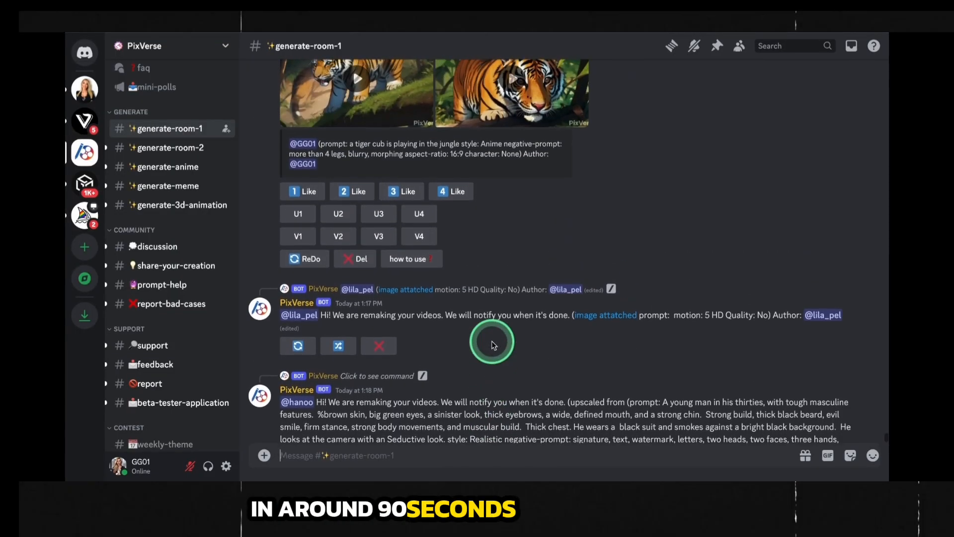
# Request a V2 variation with the prompt changed to a tiger cub jumping around and playing.
pyautogui.click(355, 93)
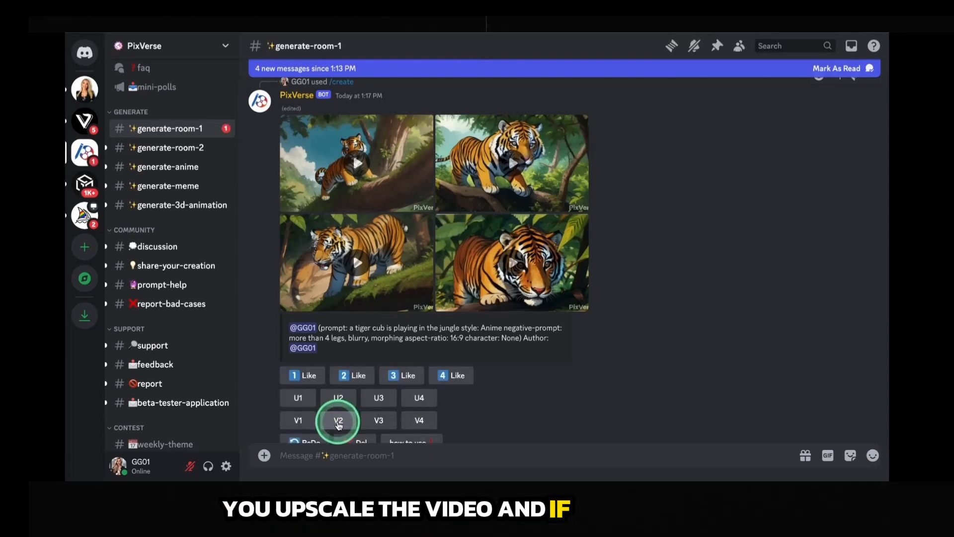
pyautogui.click(338, 420)
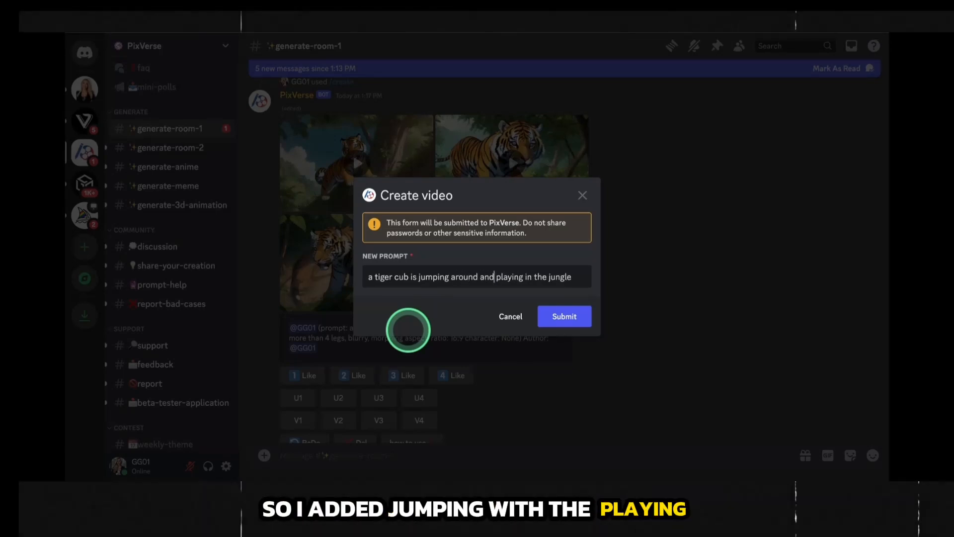
# Submit the jumping tiger prompt and play the returned video full screen.
pyautogui.click(563, 316)
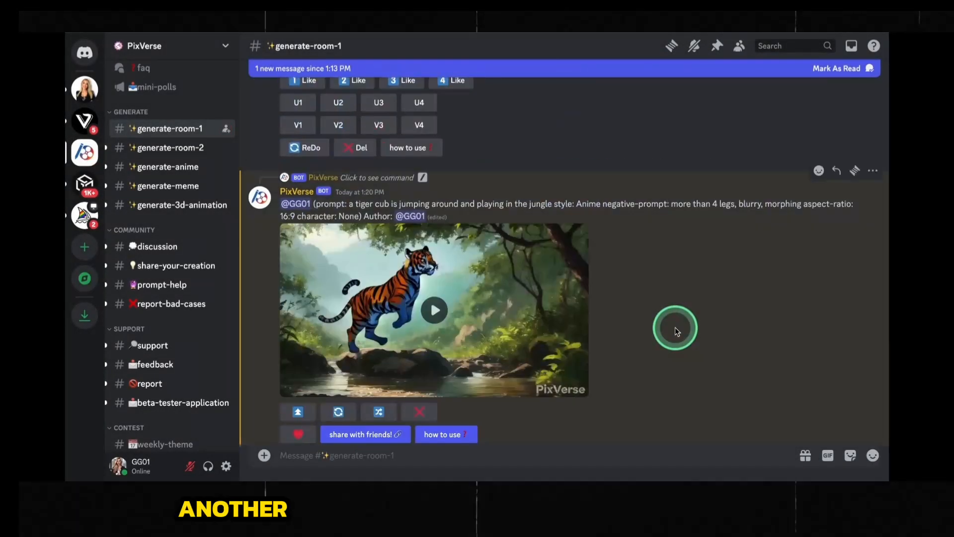
pyautogui.scroll(-3)
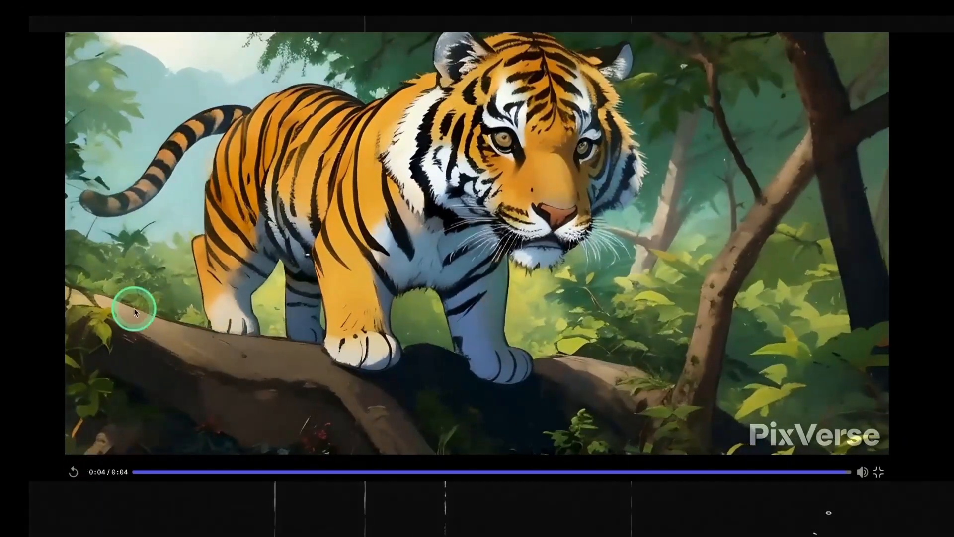
pyautogui.click(878, 471)
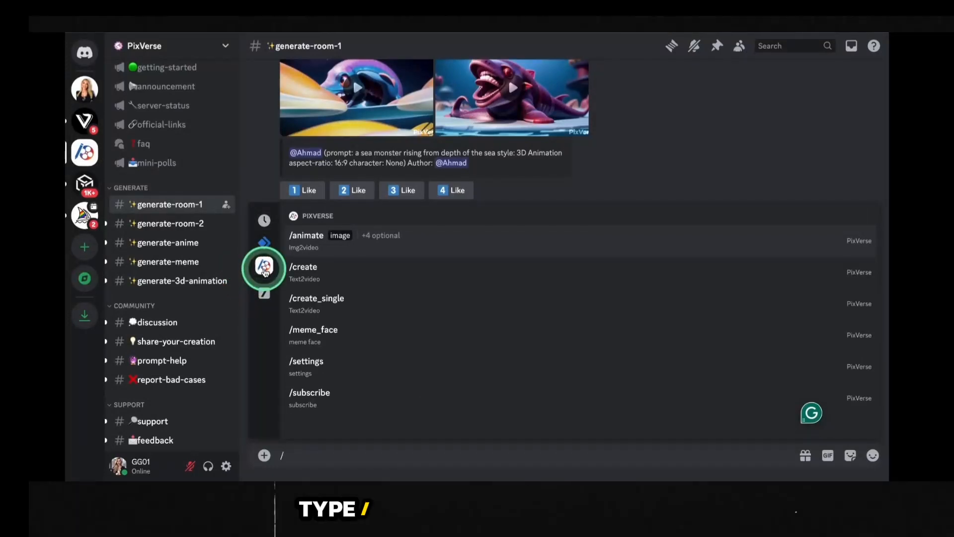
# Start the /animate command and attach the jungleg.png picture.
pyautogui.click(306, 235)
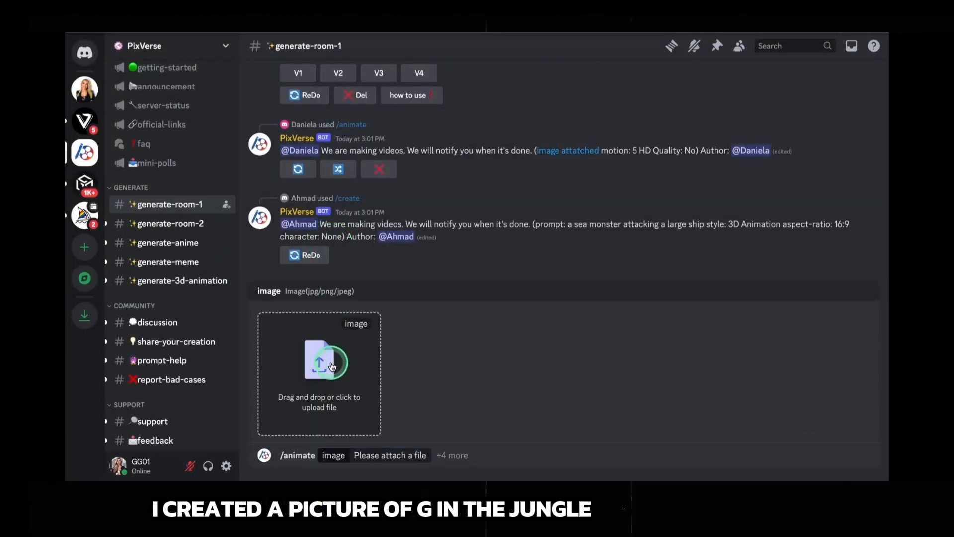
pyautogui.click(319, 365)
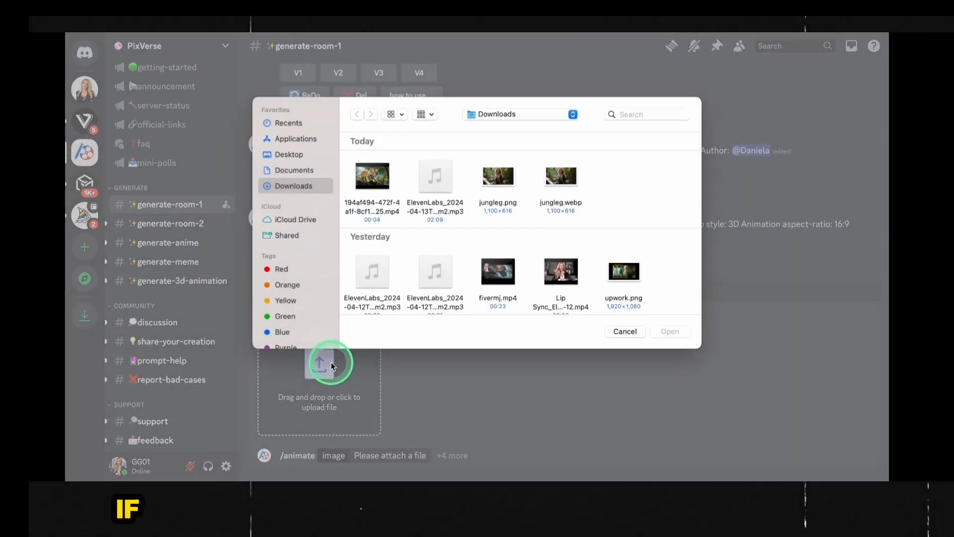
pyautogui.click(497, 176)
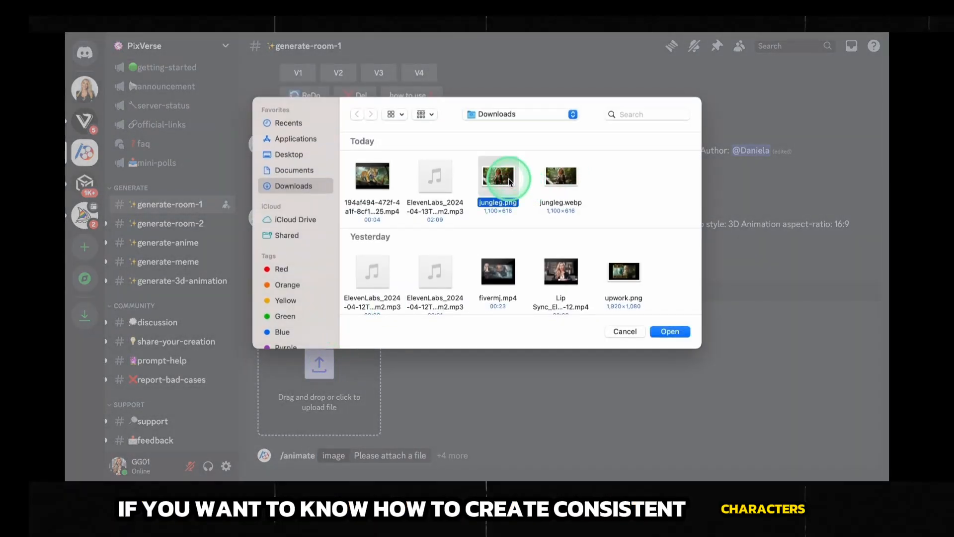
pyautogui.click(669, 331)
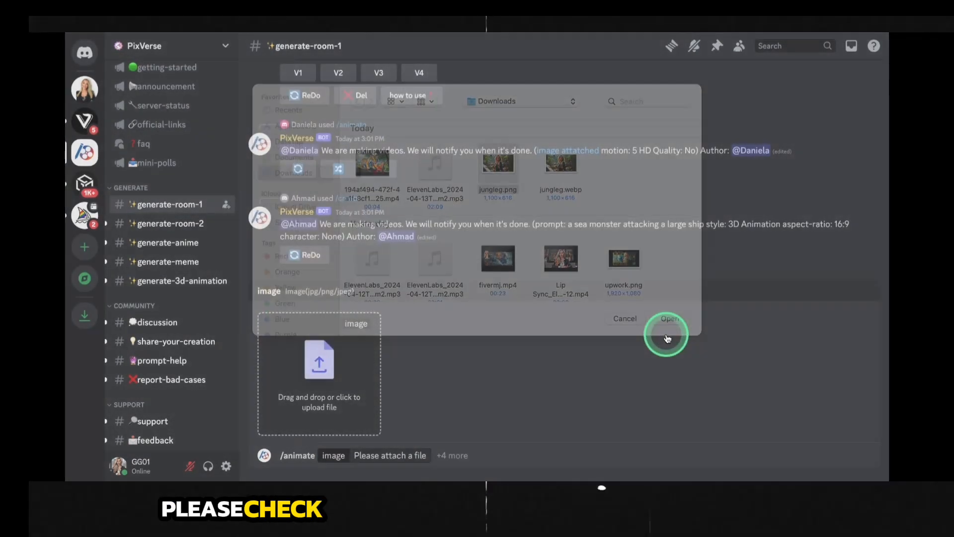
pyautogui.click(669, 318)
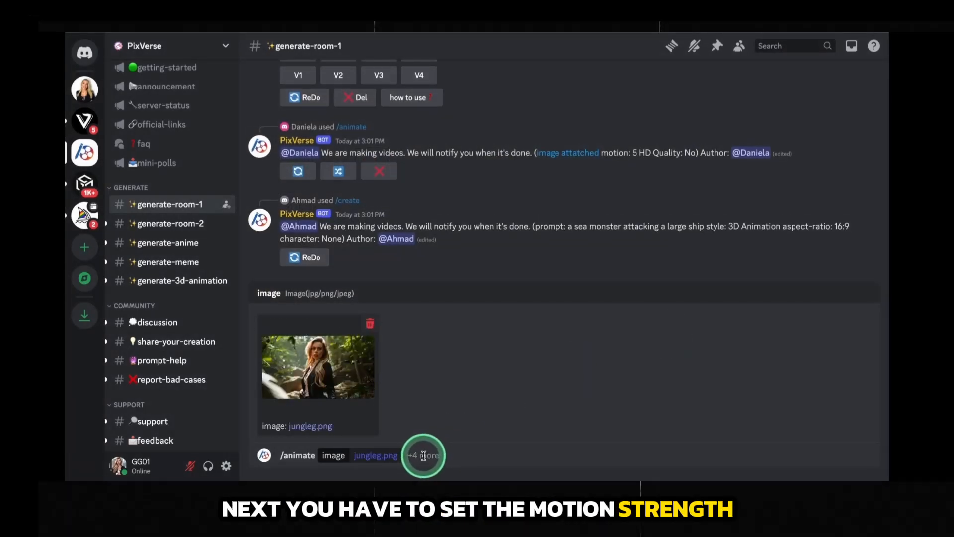
# Set motion strength 6 and prompt 'this girl is hiding from a Tiger in the jungle'.
pyautogui.click(423, 455)
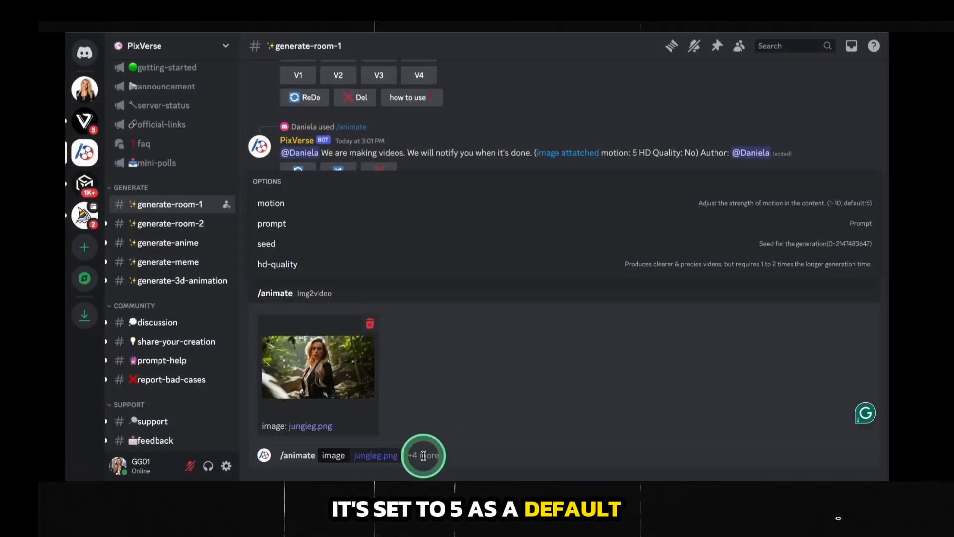
pyautogui.click(423, 455)
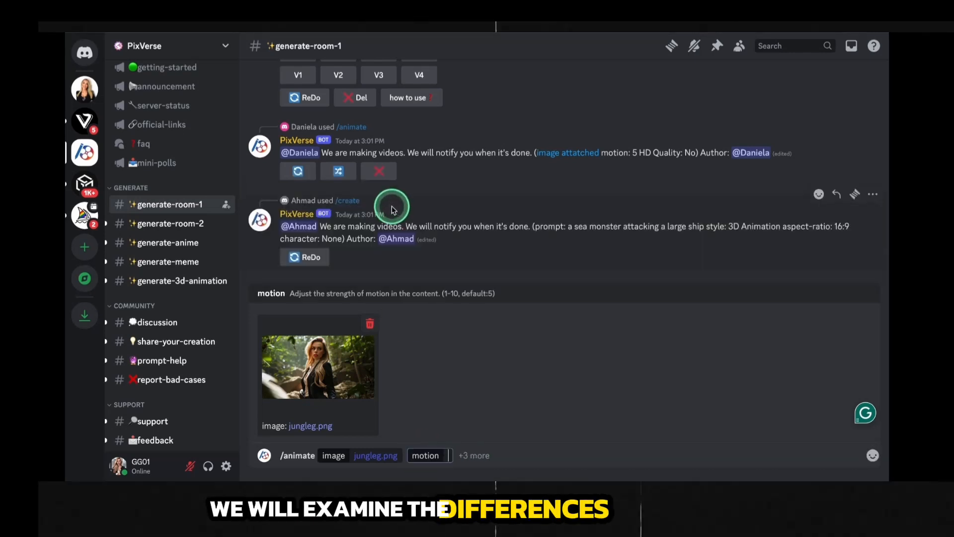
pyautogui.moveTo(483, 396)
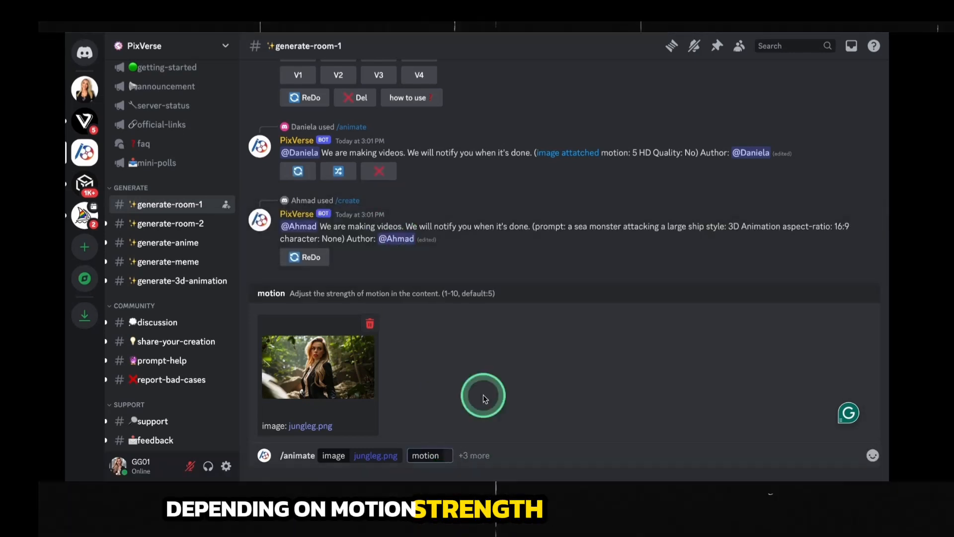
pyautogui.write('6')
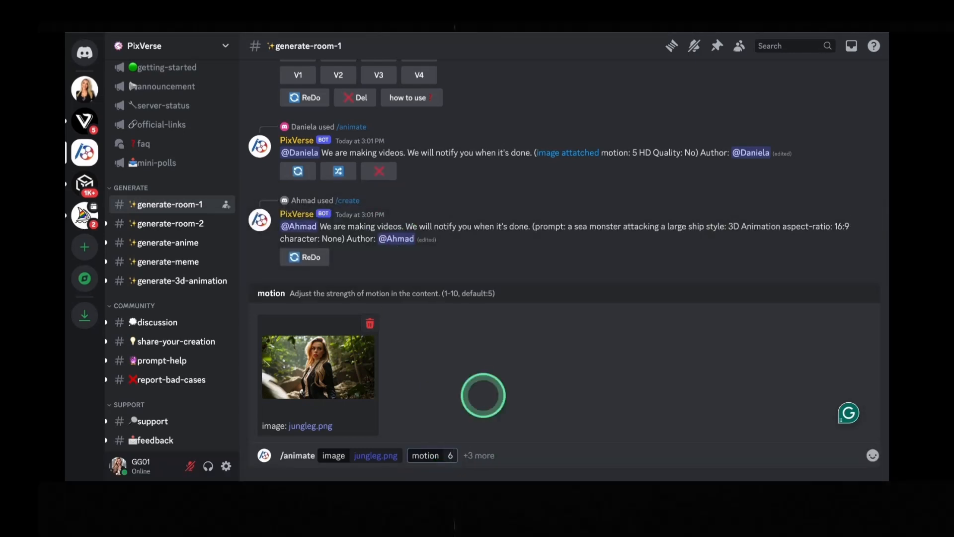
pyautogui.write('this girl')
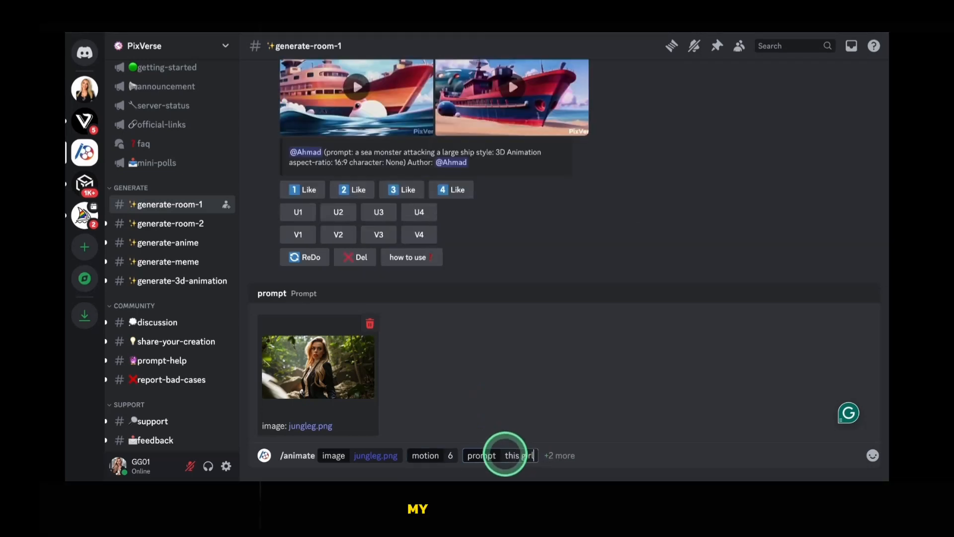
pyautogui.write('is hiding from')
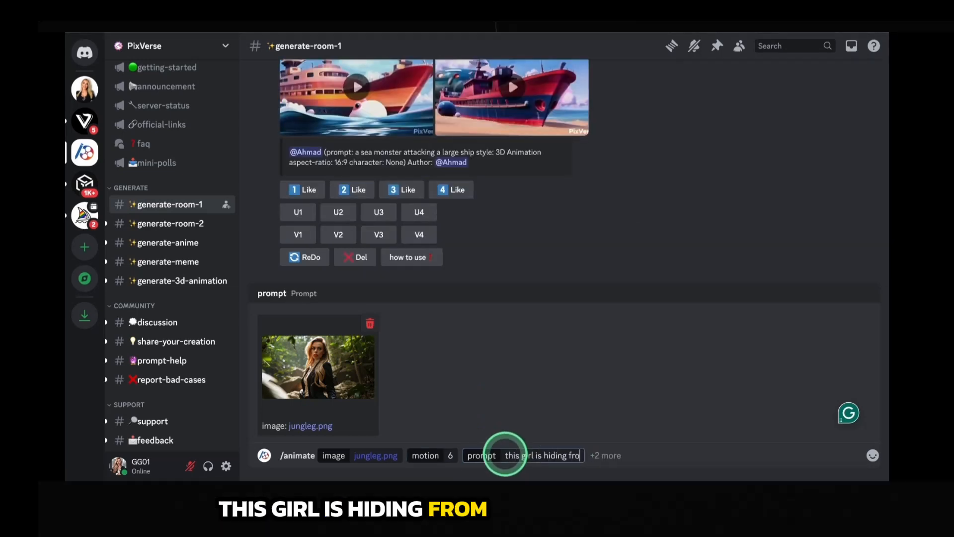
pyautogui.write('a Tiger in the jungle')
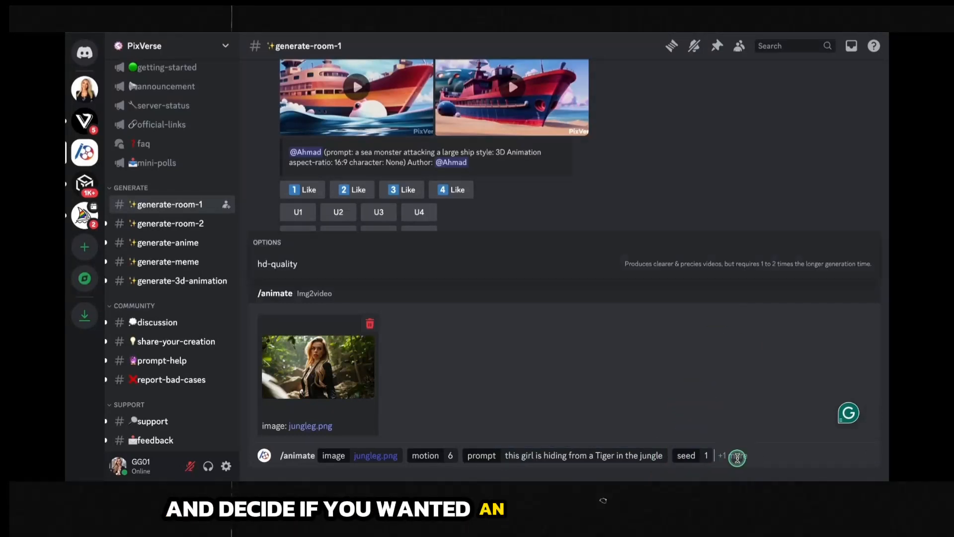
pyautogui.click(737, 457)
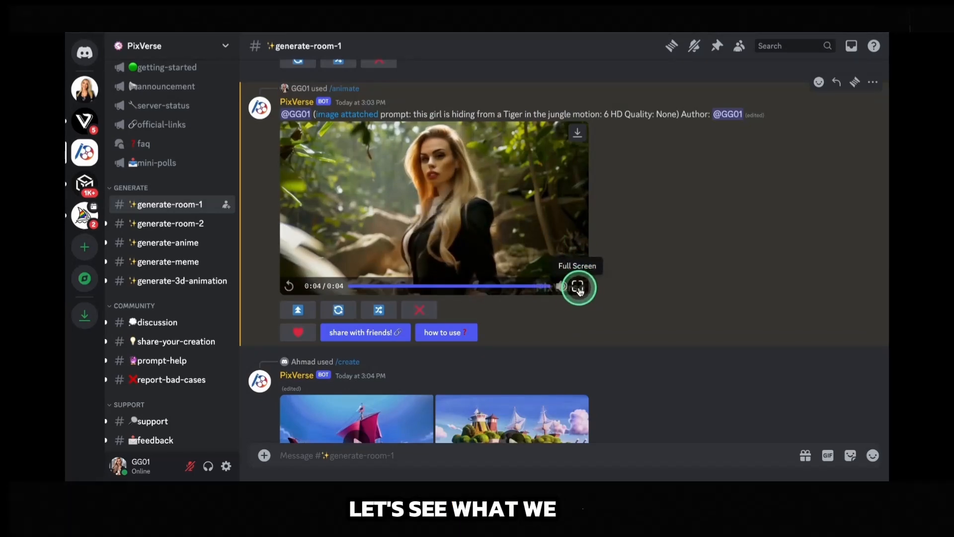
# Play the finished girl-hiding-in-the-jungle clip full screen.
pyautogui.click(576, 287)
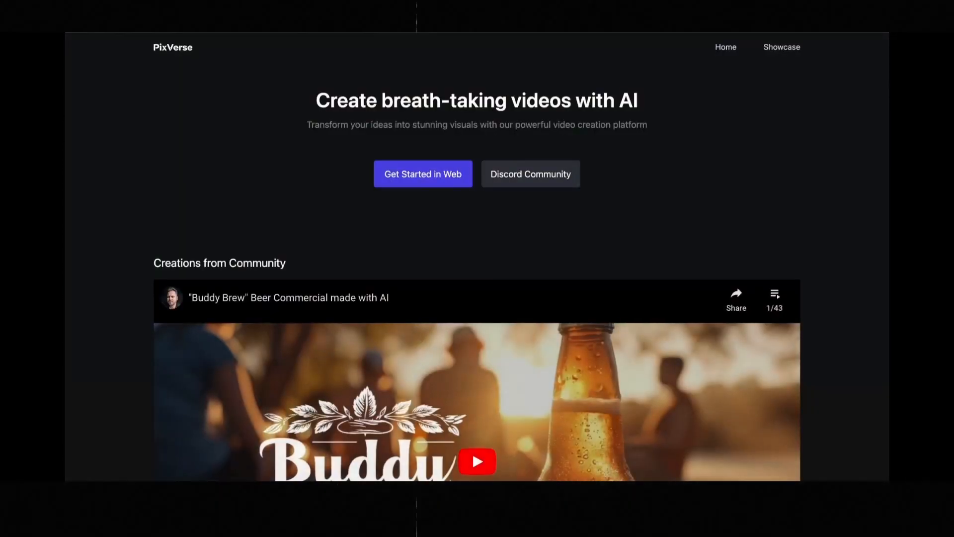
# On the PixVerse website, browse My Videos and My Collection, then open Create.
pyautogui.click(422, 173)
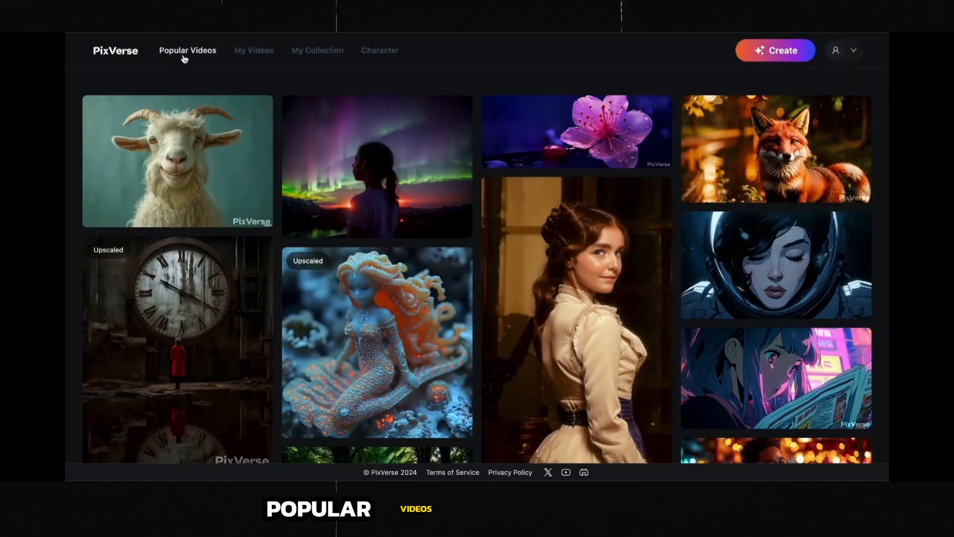
pyautogui.click(253, 51)
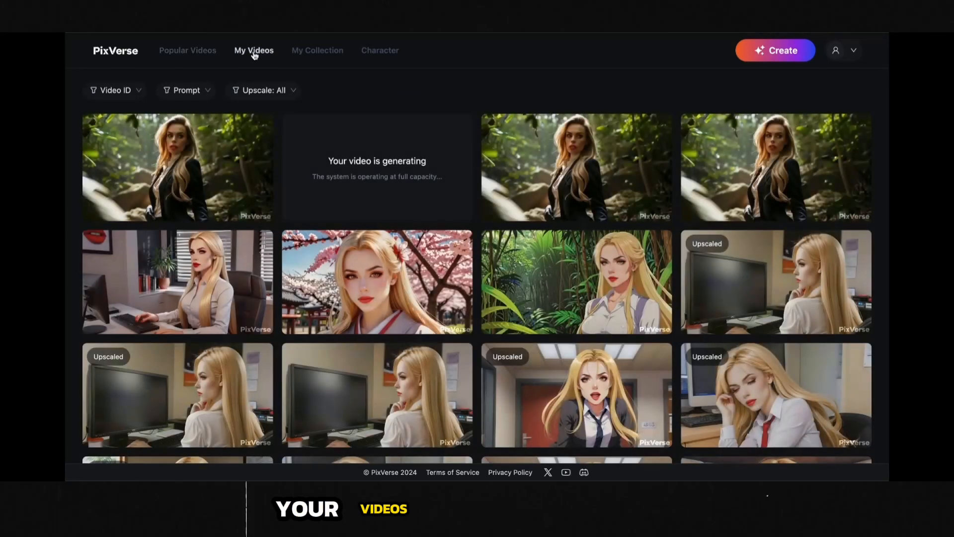
pyautogui.click(317, 50)
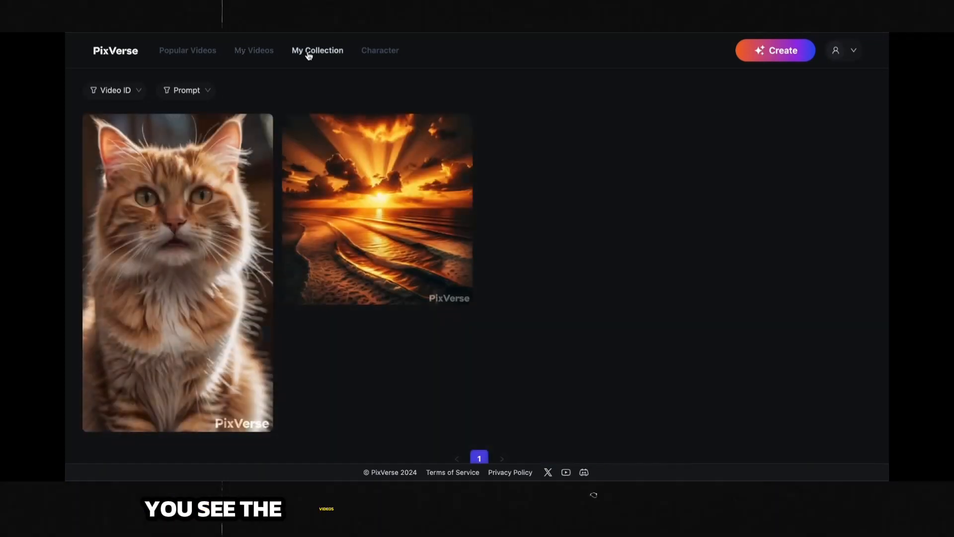
pyautogui.click(379, 50)
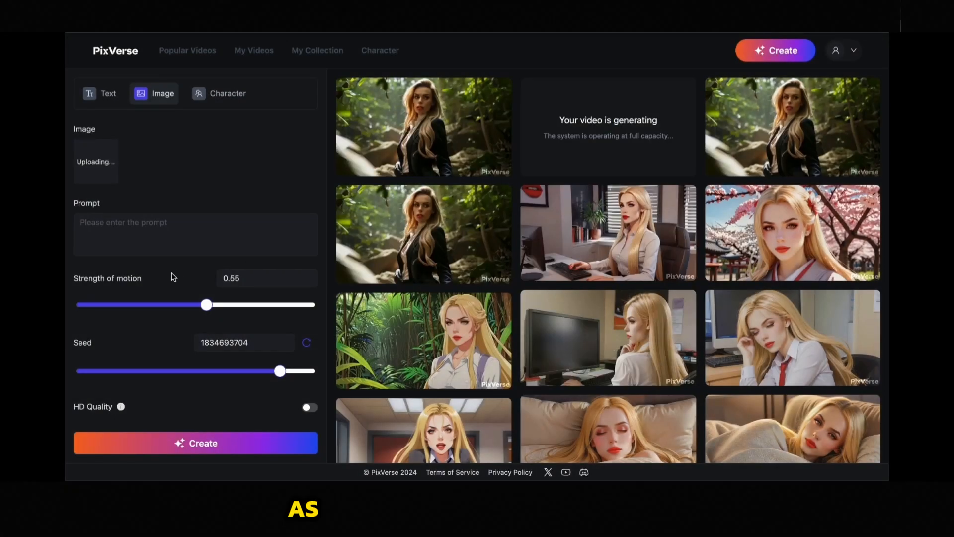
# Enter the girl-hiding-from-a-tiger jungle prompt and set motion strength to 0.25, 0.45, then higher.
pyautogui.write('this girl is hiding from')
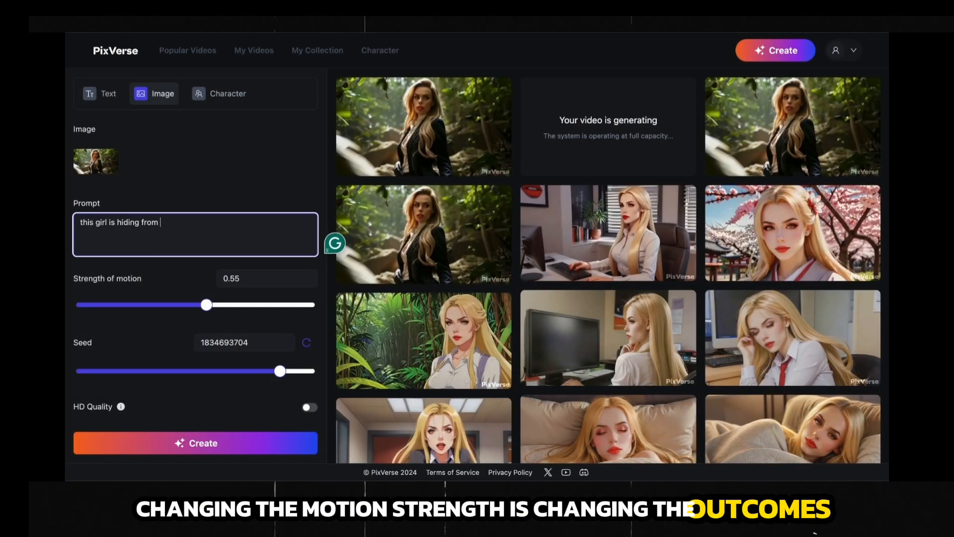
pyautogui.write('a tiger in the jungle')
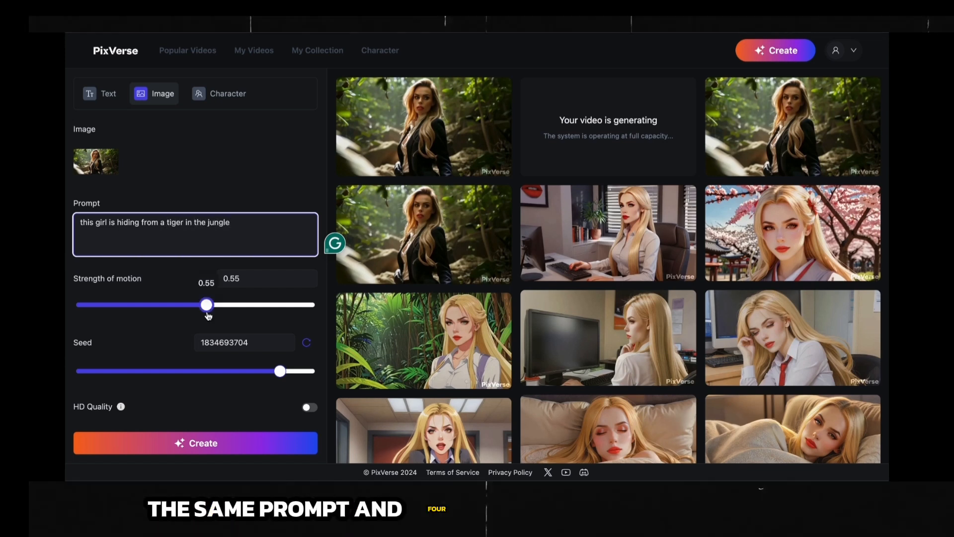
pyautogui.moveTo(206, 304); pyautogui.dragTo(136, 304)
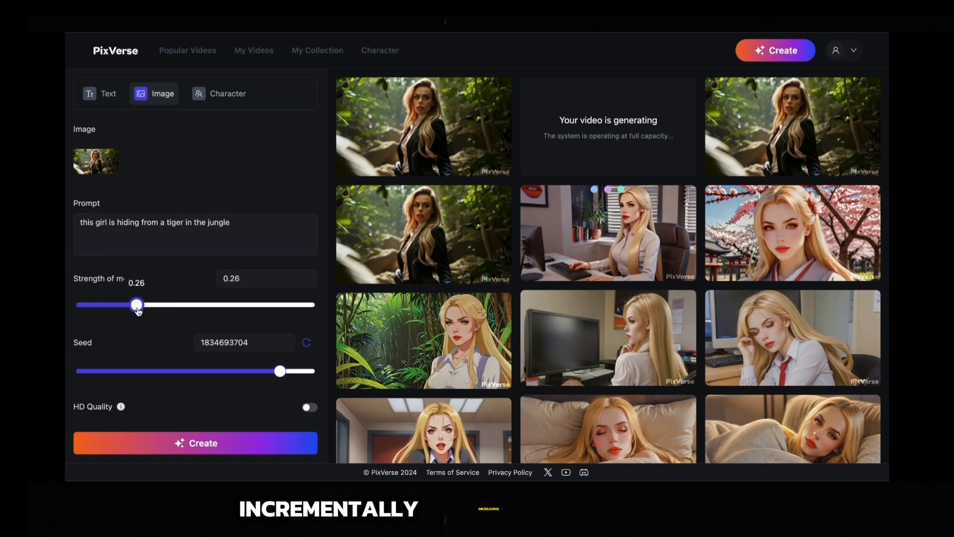
pyautogui.moveTo(137, 304); pyautogui.dragTo(134, 305)
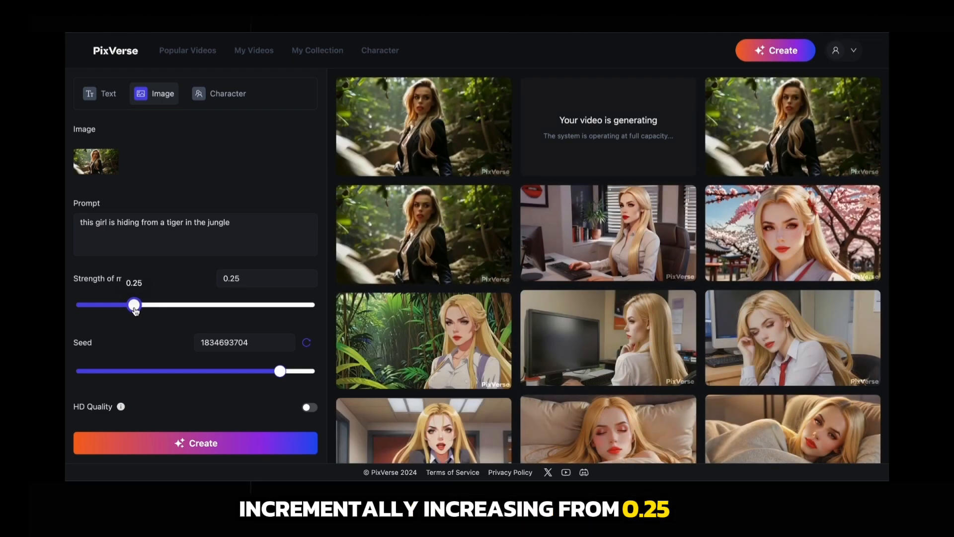
pyautogui.moveTo(134, 304); pyautogui.dragTo(182, 304)
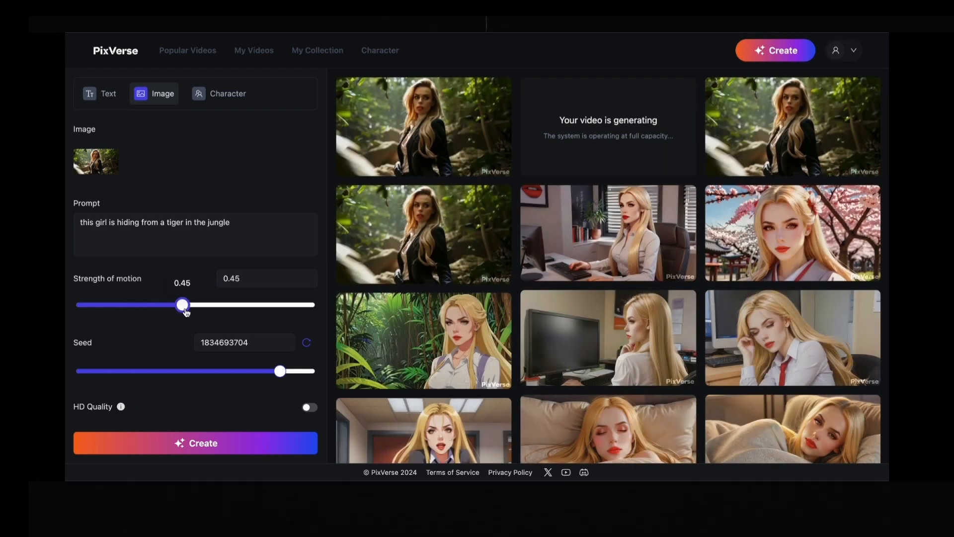
pyautogui.moveTo(182, 305); pyautogui.dragTo(252, 305)
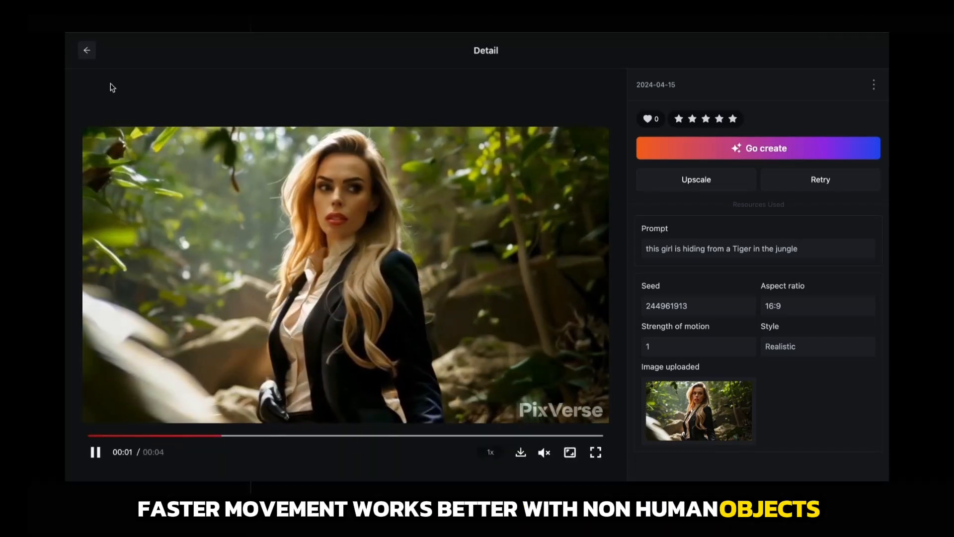
# Leave the strength-1 jungle clip's detail page and return to the creation page.
pyautogui.click(86, 50)
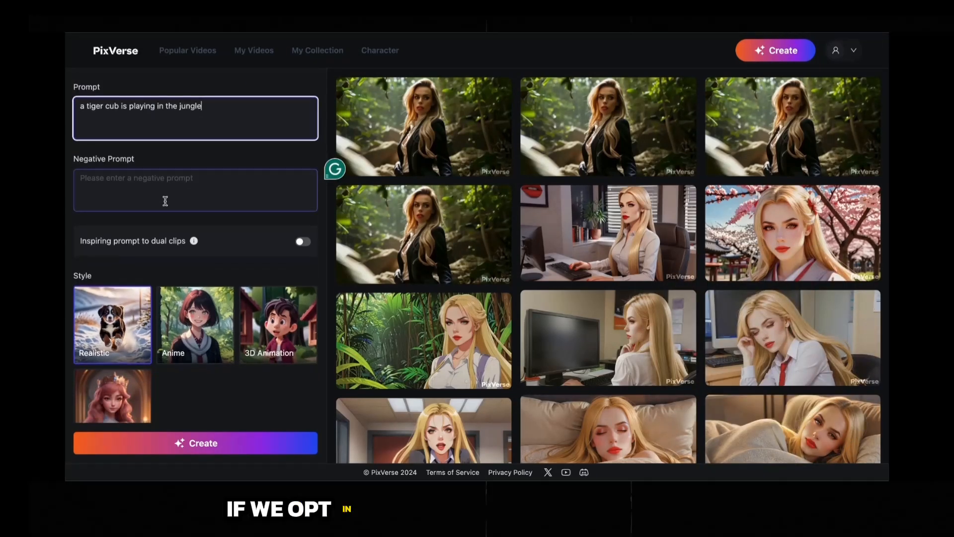
pyautogui.moveTo(194, 241)
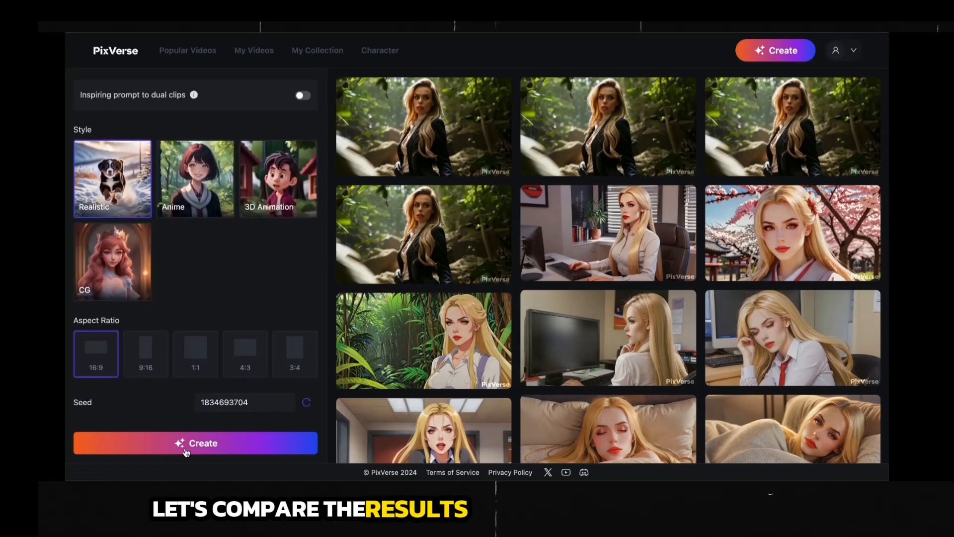
# Create the Realistic tiger cub clip, then choose Anime style with Inspiring prompt dual clips.
pyautogui.click(195, 442)
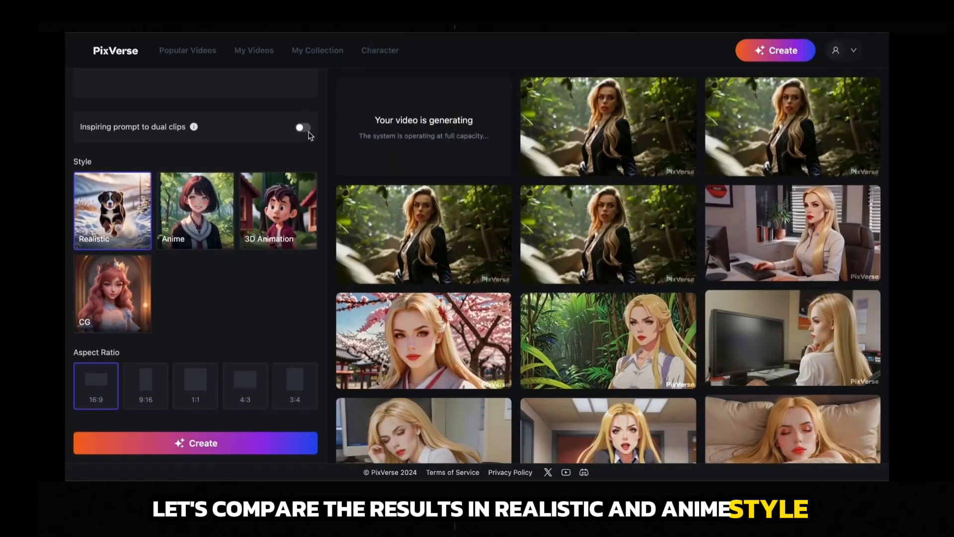
pyautogui.click(302, 127)
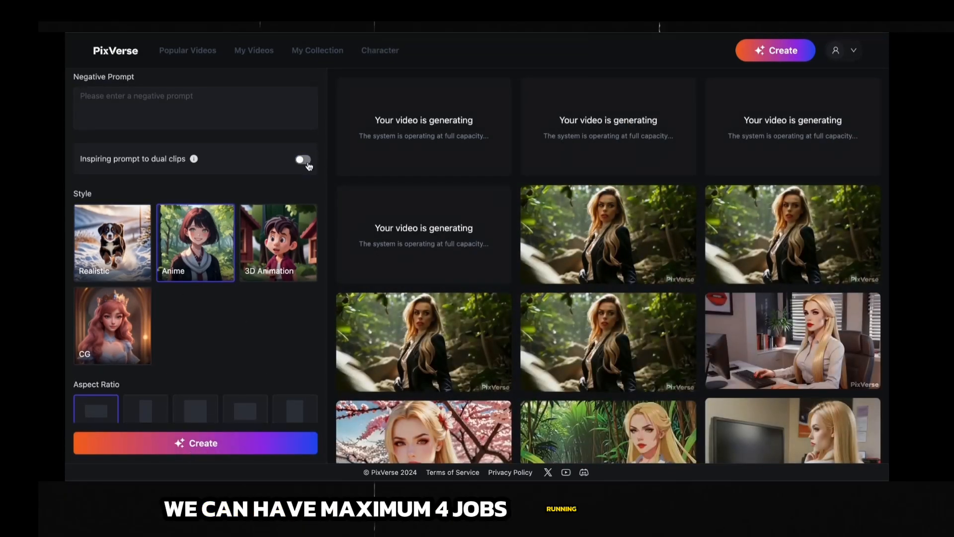
pyautogui.click(303, 159)
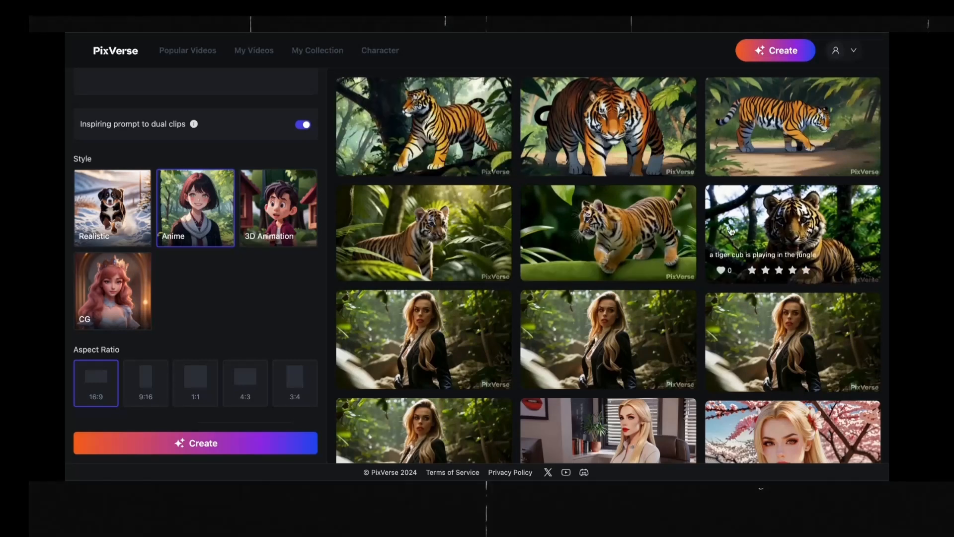
# View the Realistic tiger cub clip's details, then watch the stalking tiger clip full screen.
pyautogui.click(792, 233)
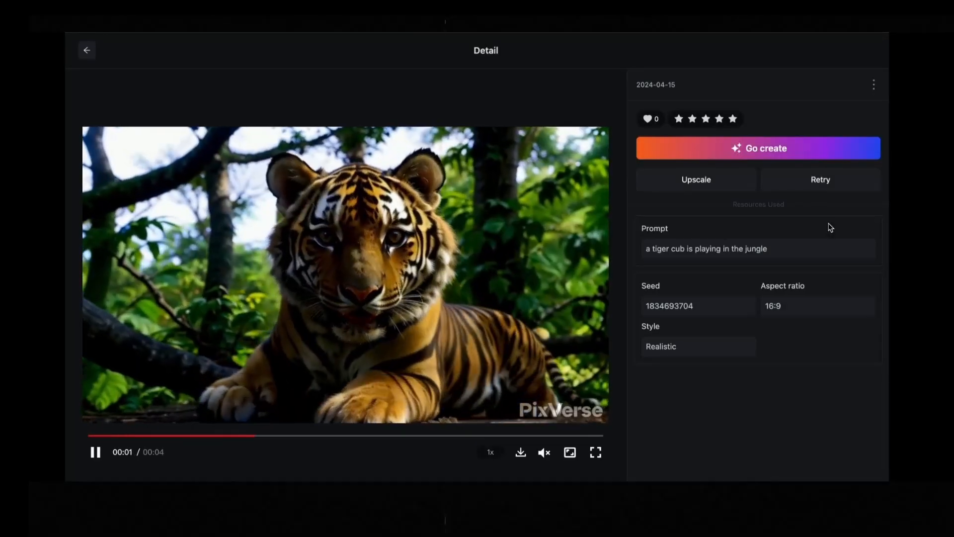
pyautogui.click(87, 50)
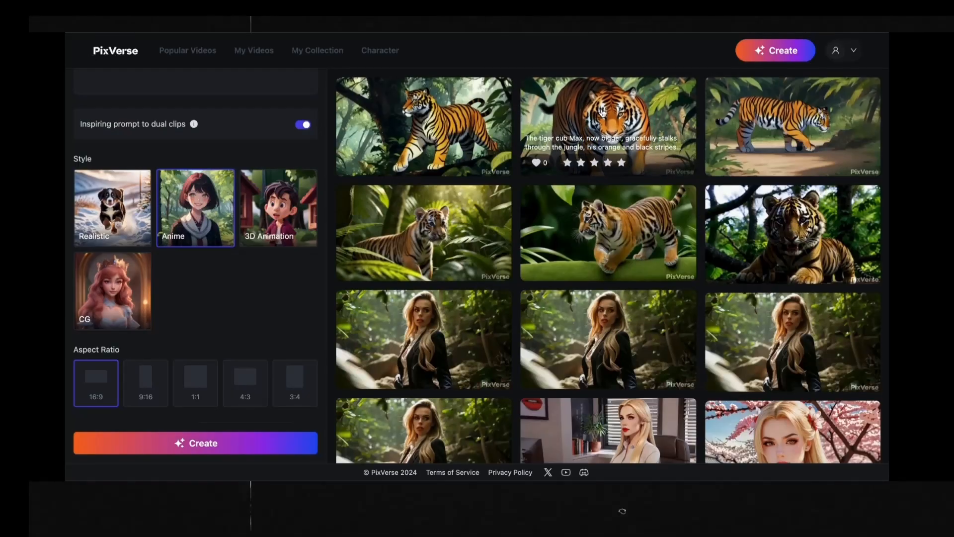
pyautogui.click(607, 124)
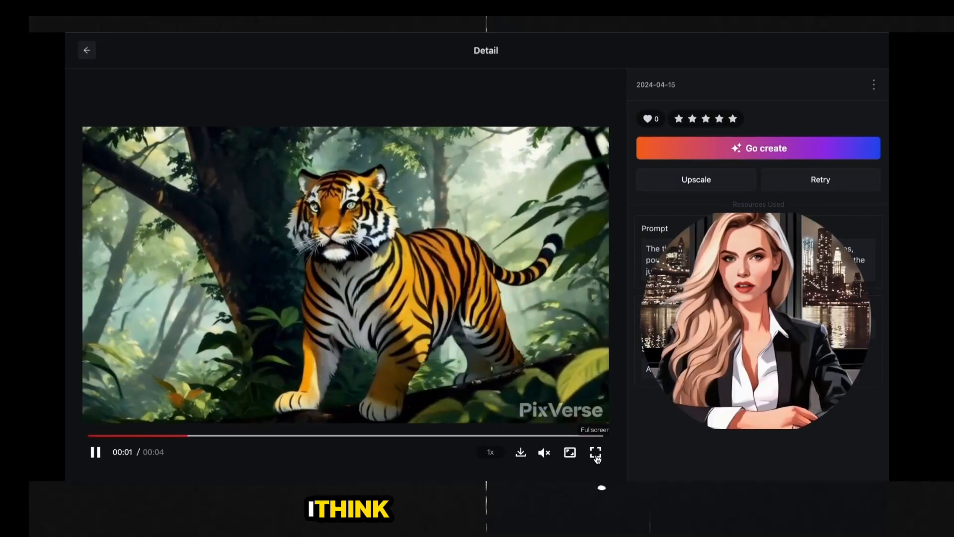
pyautogui.click(596, 452)
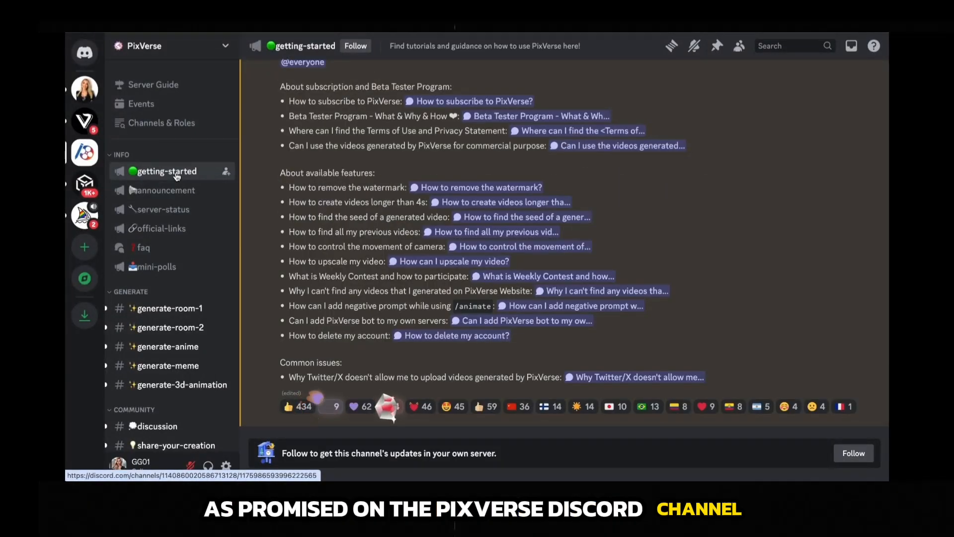
# Open #getting-started and scroll the Beta Tester Program post to its how-to-become steps.
pyautogui.click(326, 405)
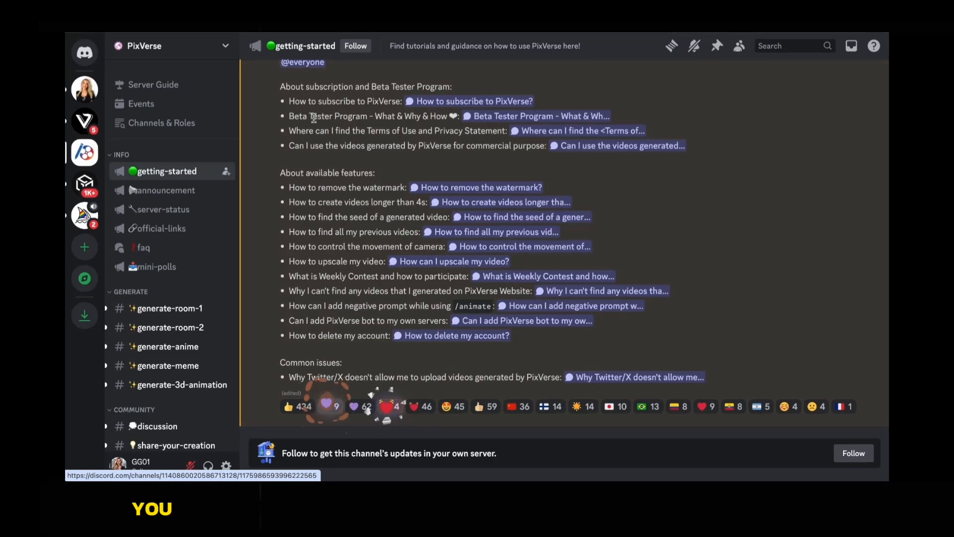
pyautogui.moveTo(535, 115)
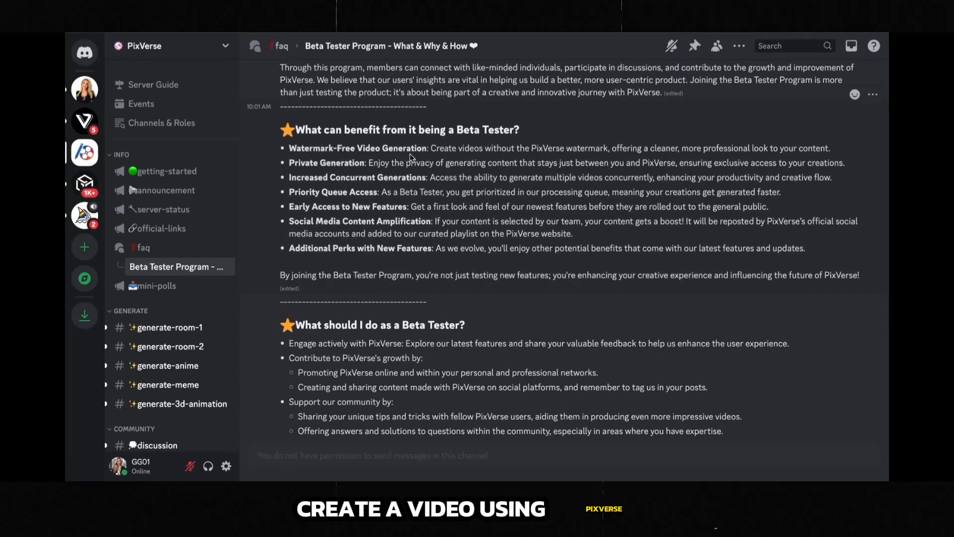
pyautogui.scroll(-3)
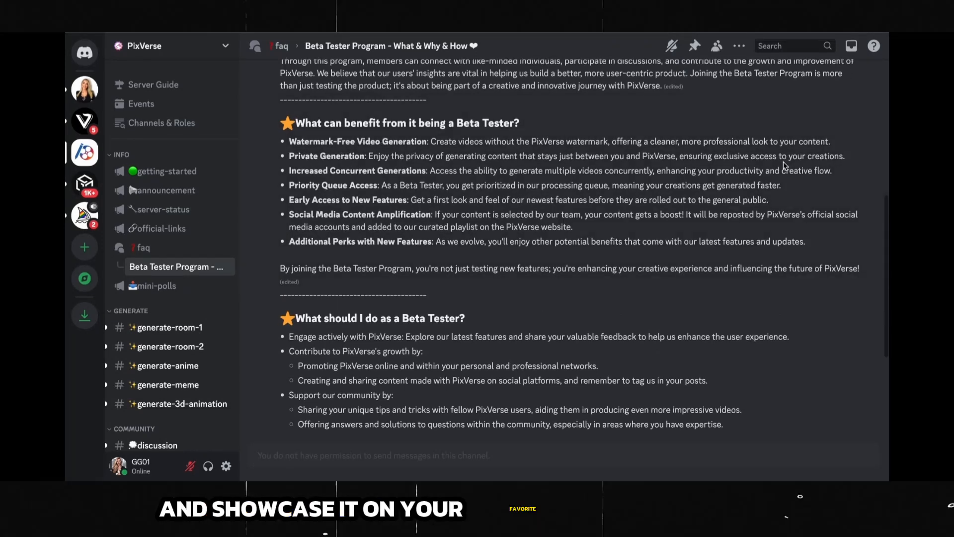
pyautogui.scroll(-3)
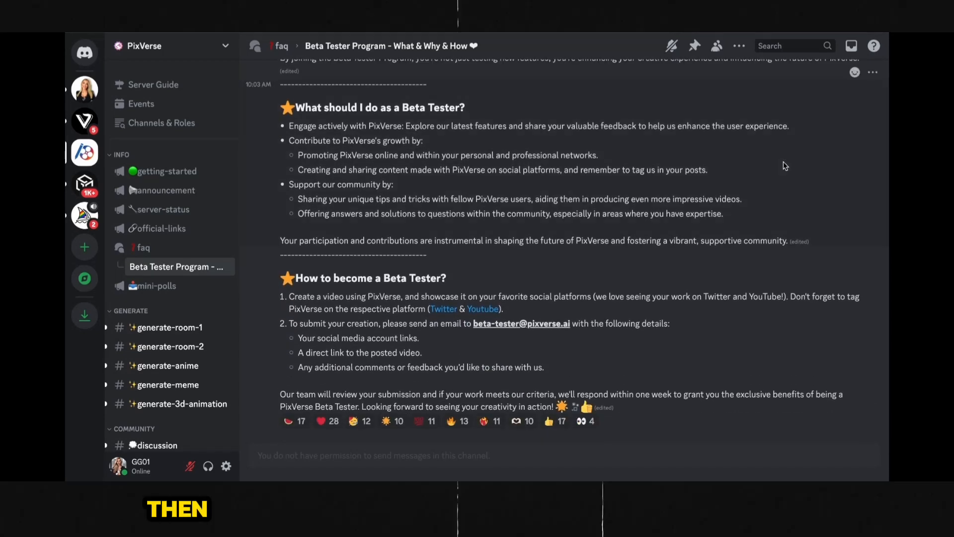